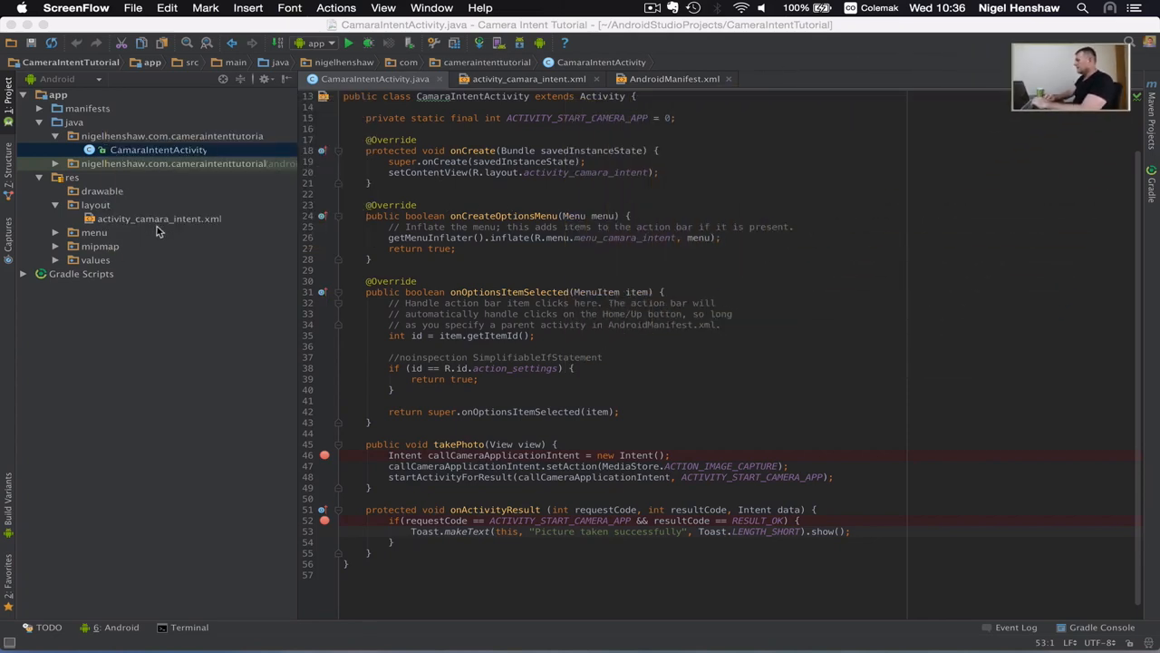
Open activity_camara_intent.xml from res/layout in the Design preview
left_click(159, 218)
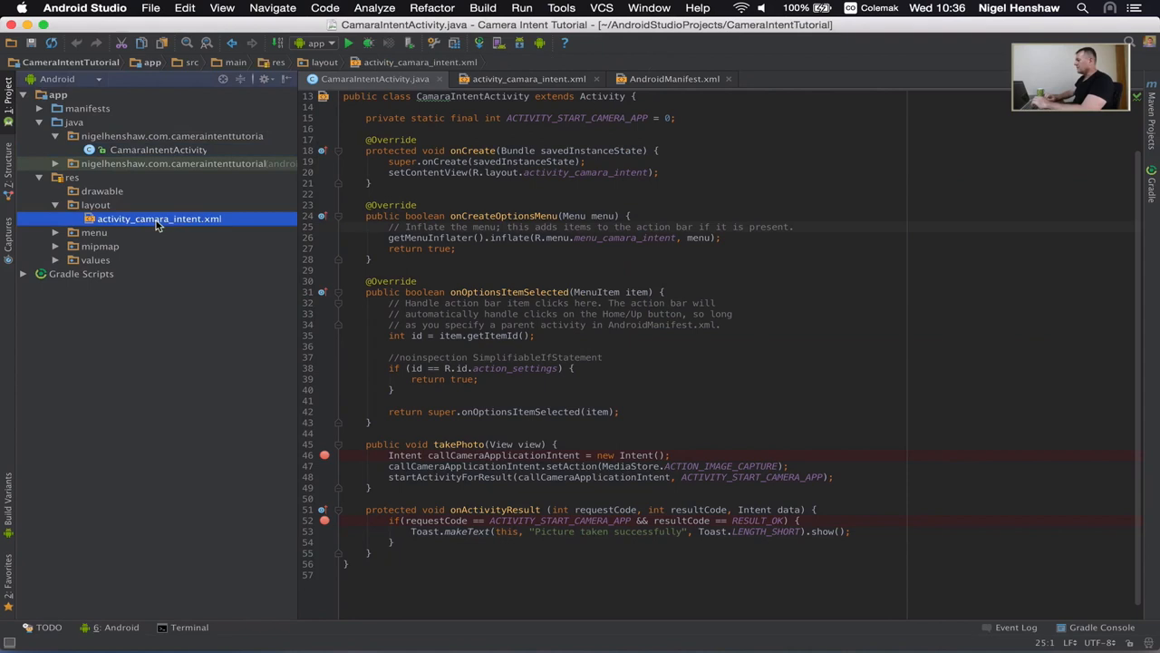
left_click(530, 79)
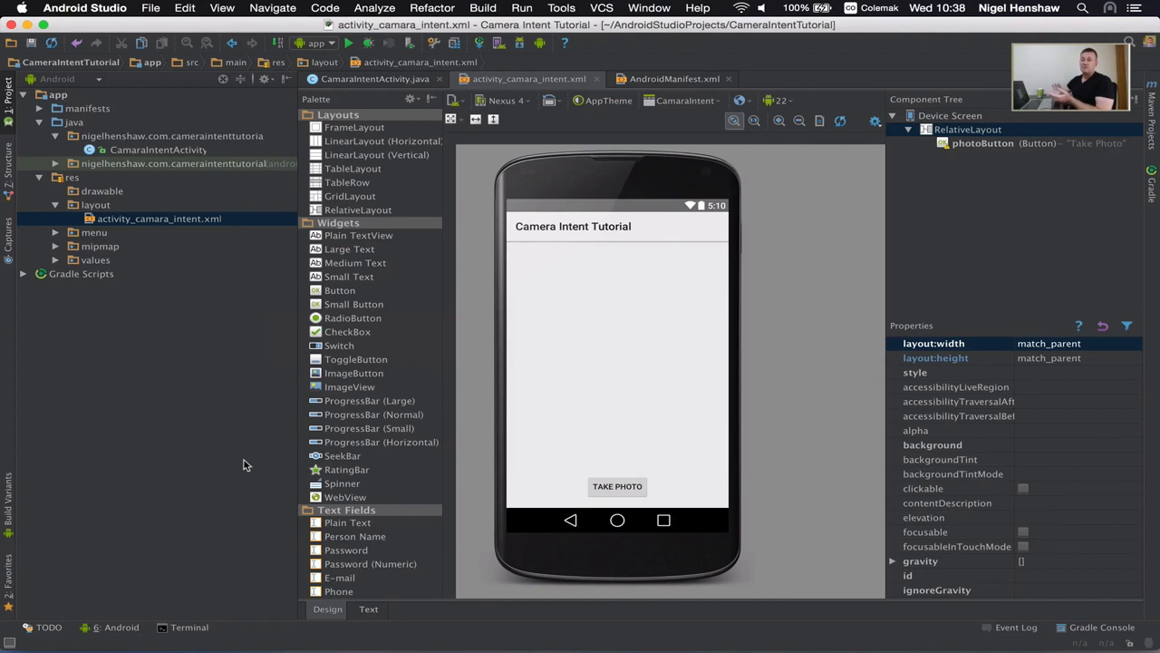
mouse_move(293, 395)
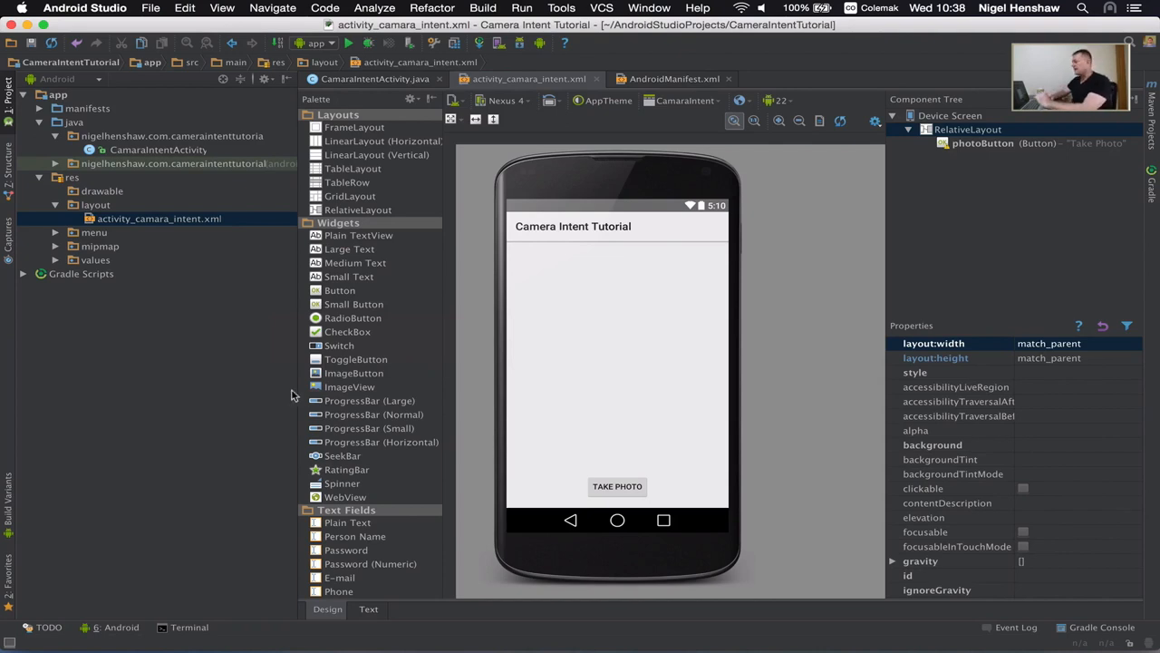
In the XML, add an <ImageView> below the Button with match_parent width and height
left_click(368, 610)
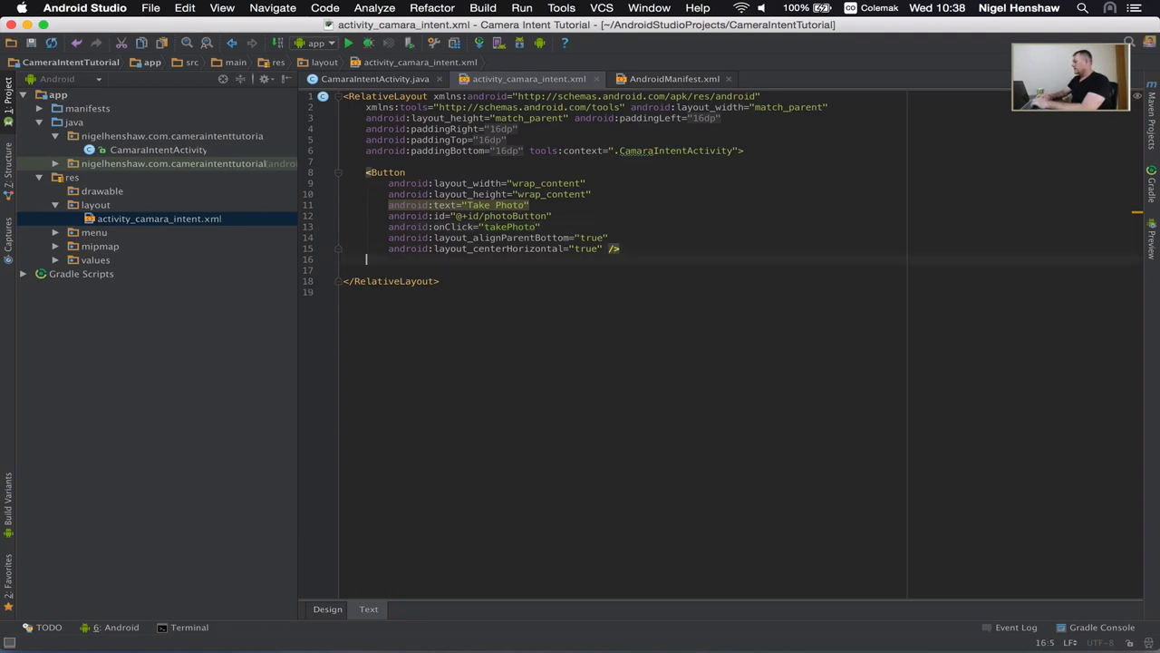
type("<")
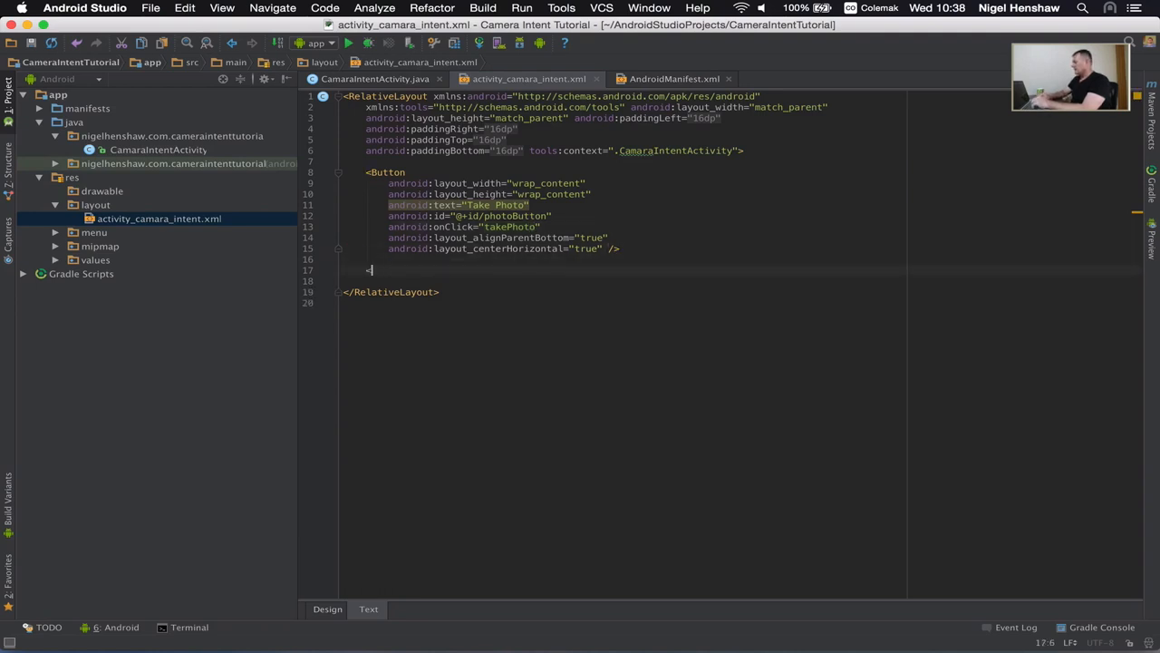
type("<ImageView")
left_click(624, 282)
type("android:layout_width=\"")
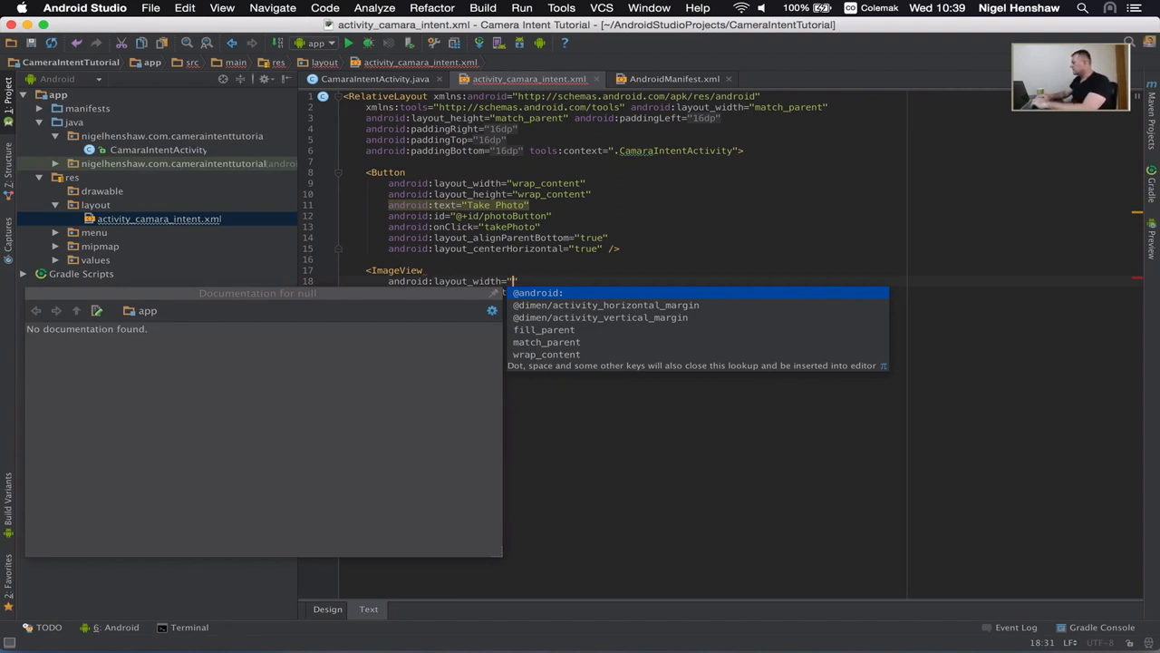
type("match_parent\"")
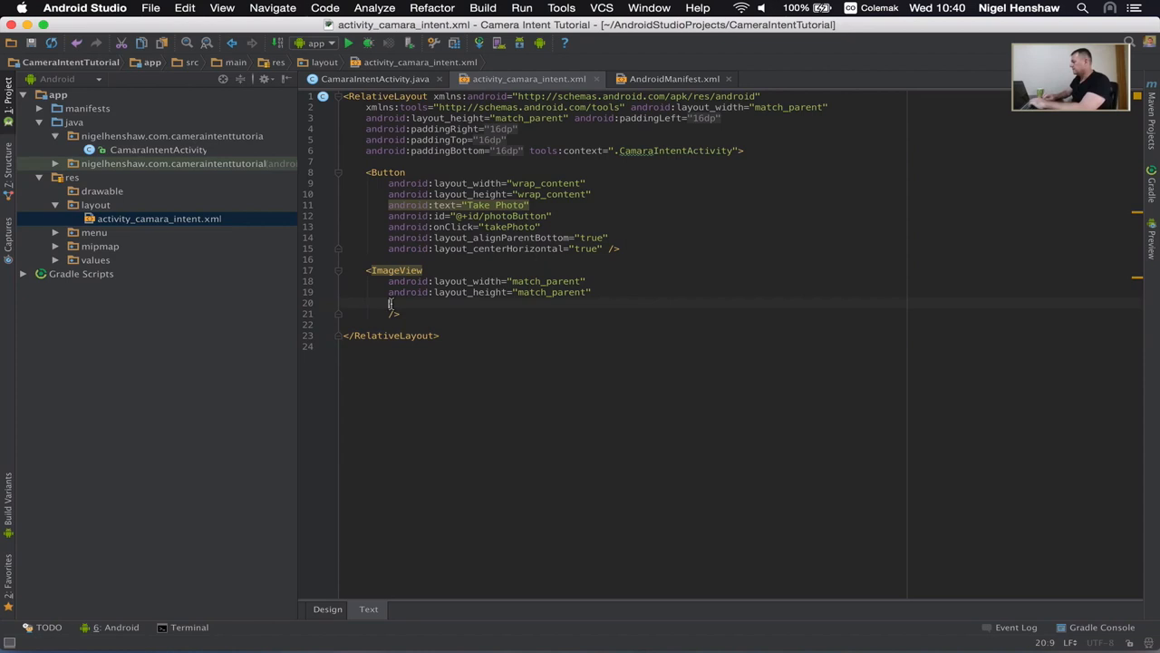
type("android")
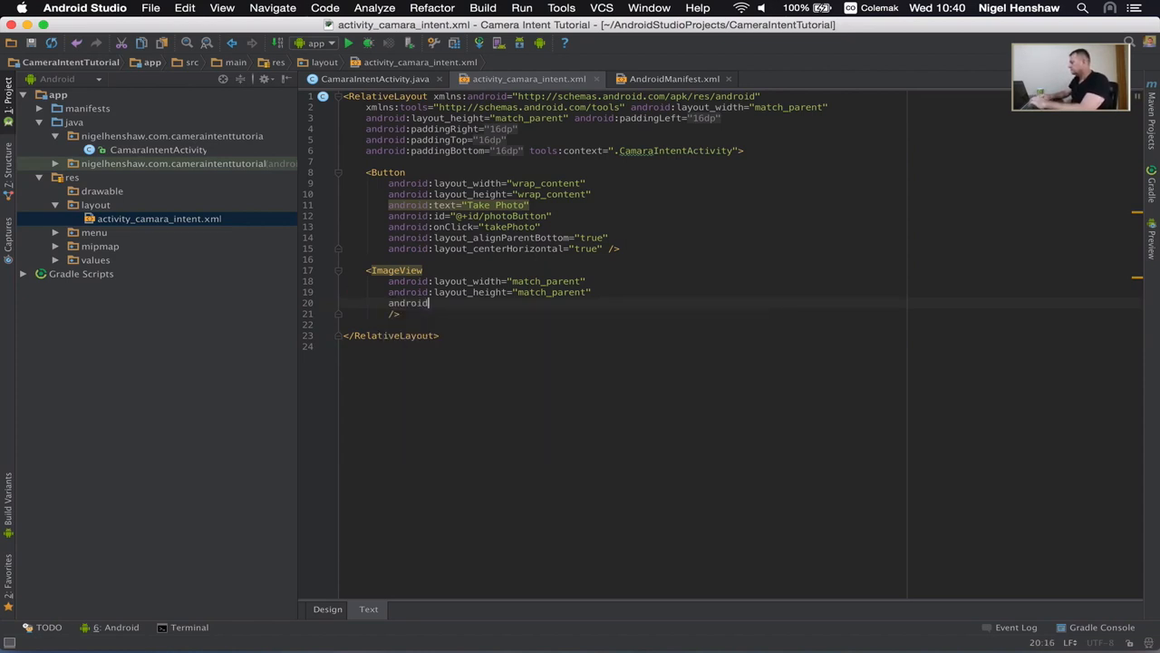
type(":")
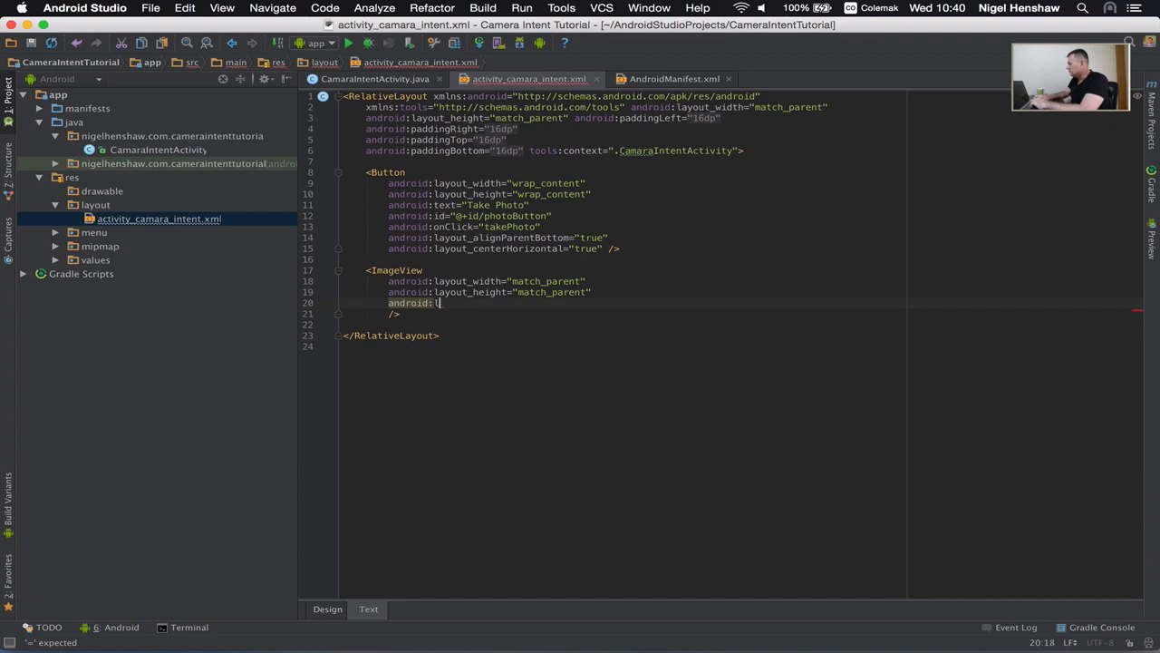
Set layout_above="@+id/photoButton" on the ImageView and view it in the Design preview
type("layout_above=\"@+id/photoButton")
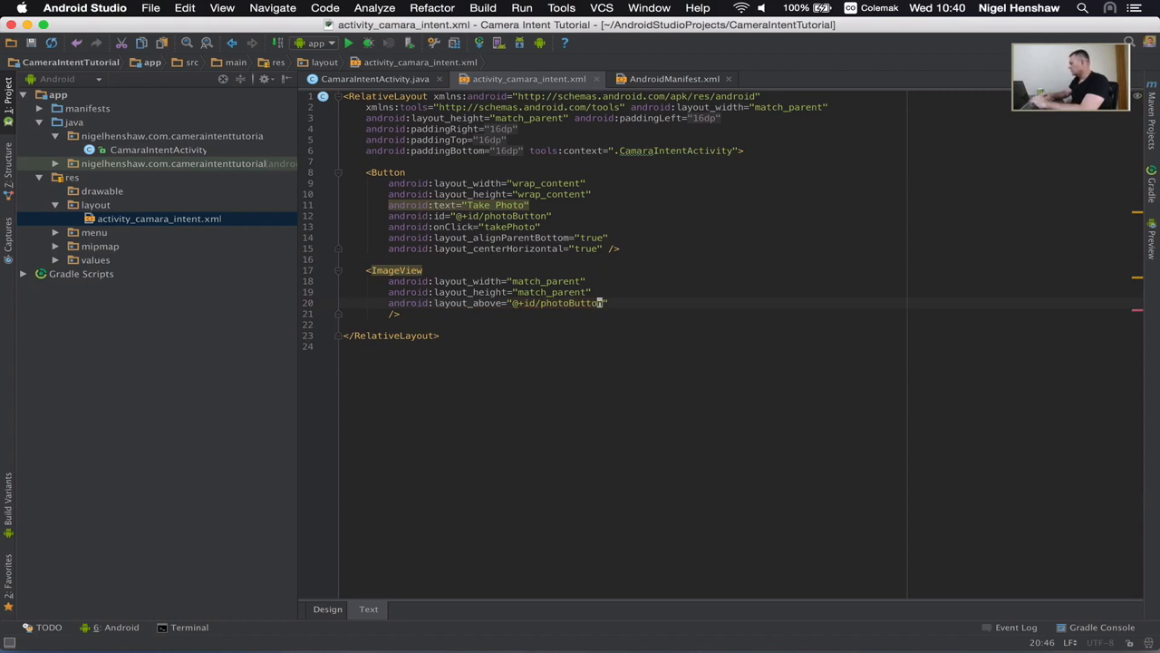
left_click(327, 610)
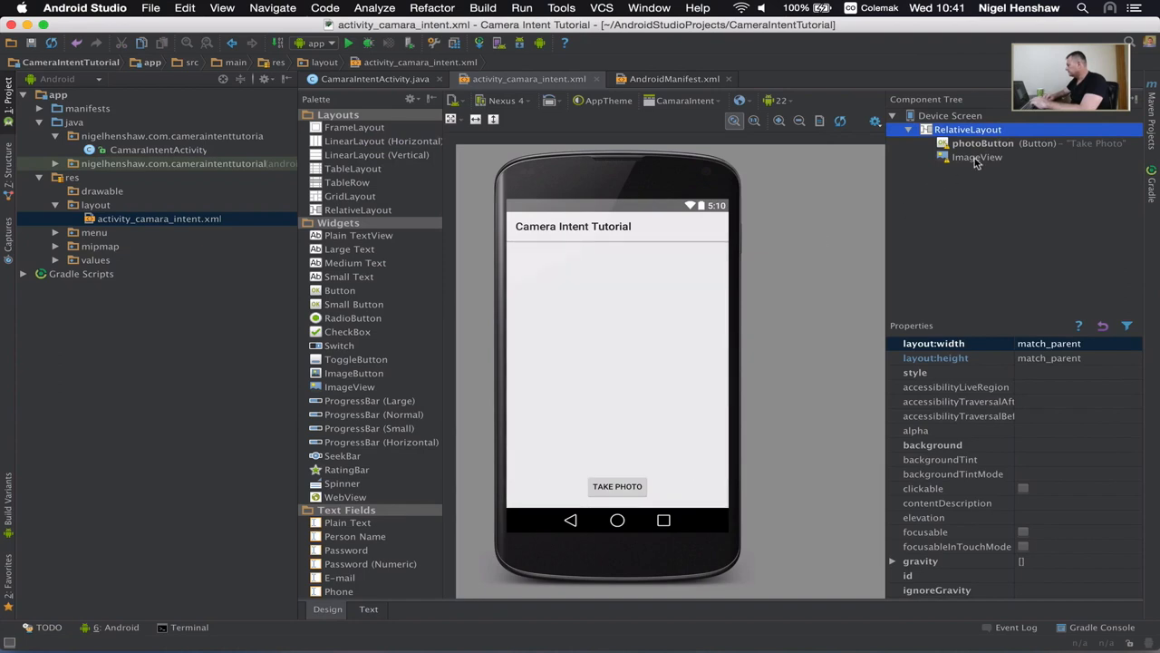
left_click(978, 156)
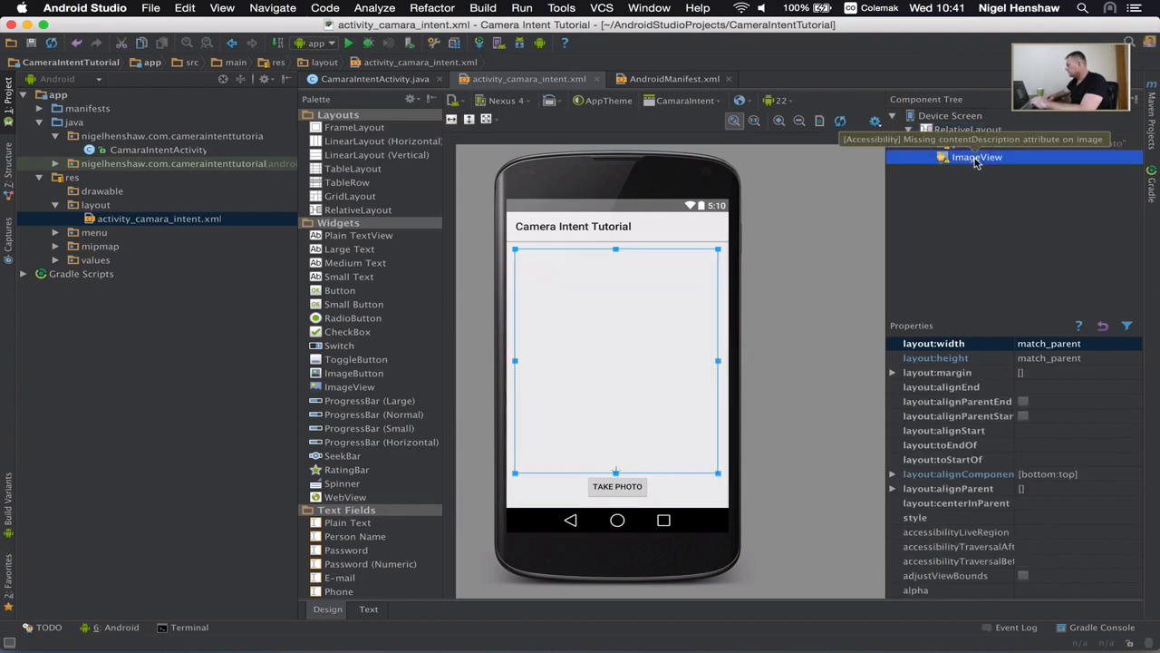
left_click(617, 362)
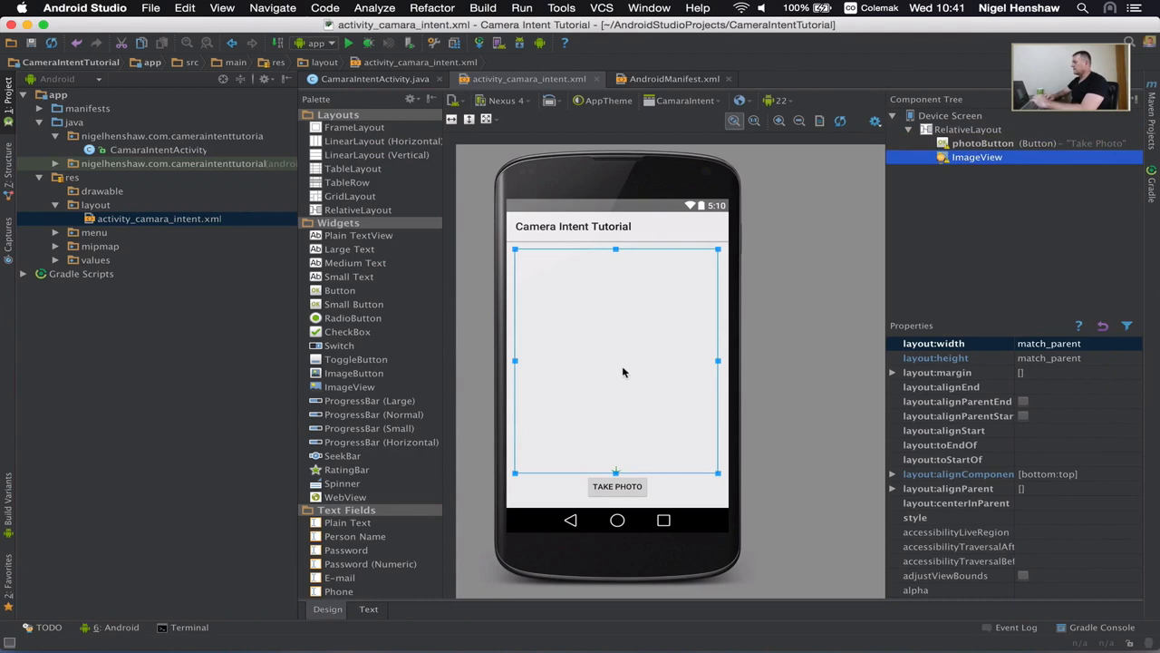
mouse_move(644, 293)
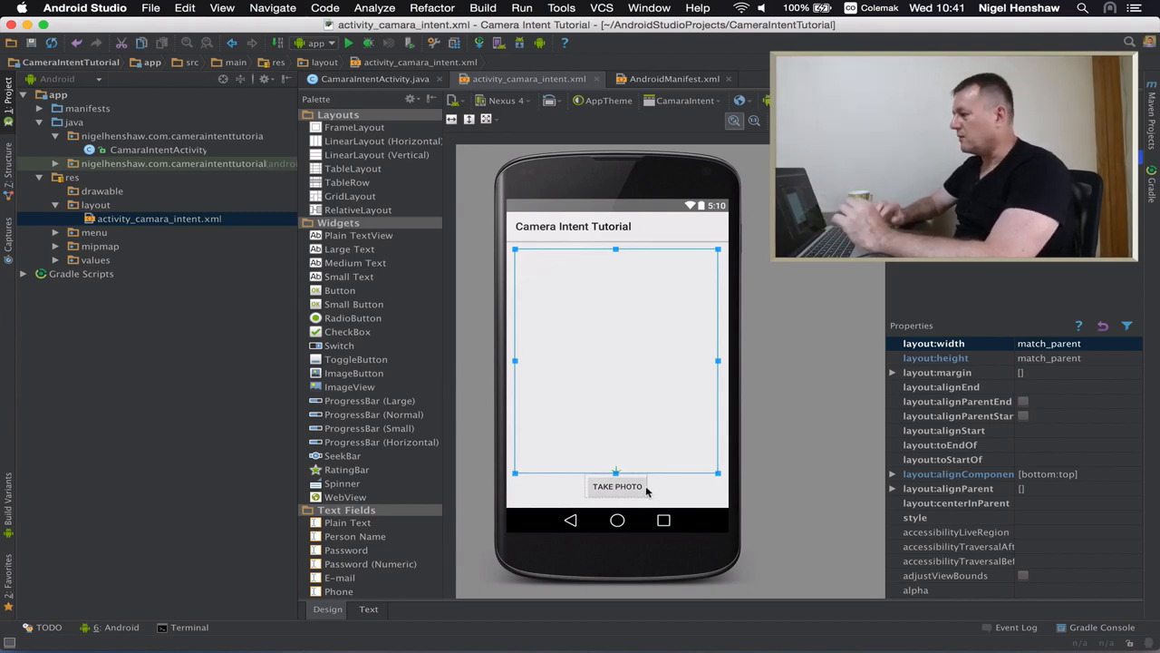
mouse_move(470, 232)
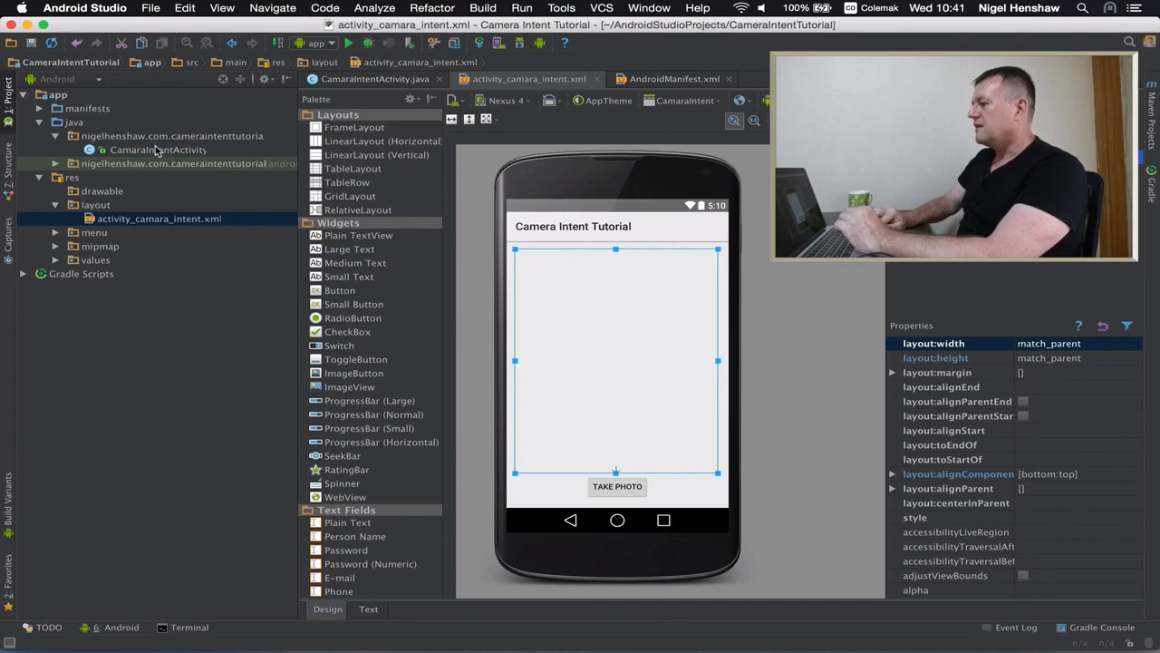
Declare private ImageView mPhotoCapturedImageView; in CamaraIntentActivity.java
left_click(373, 78)
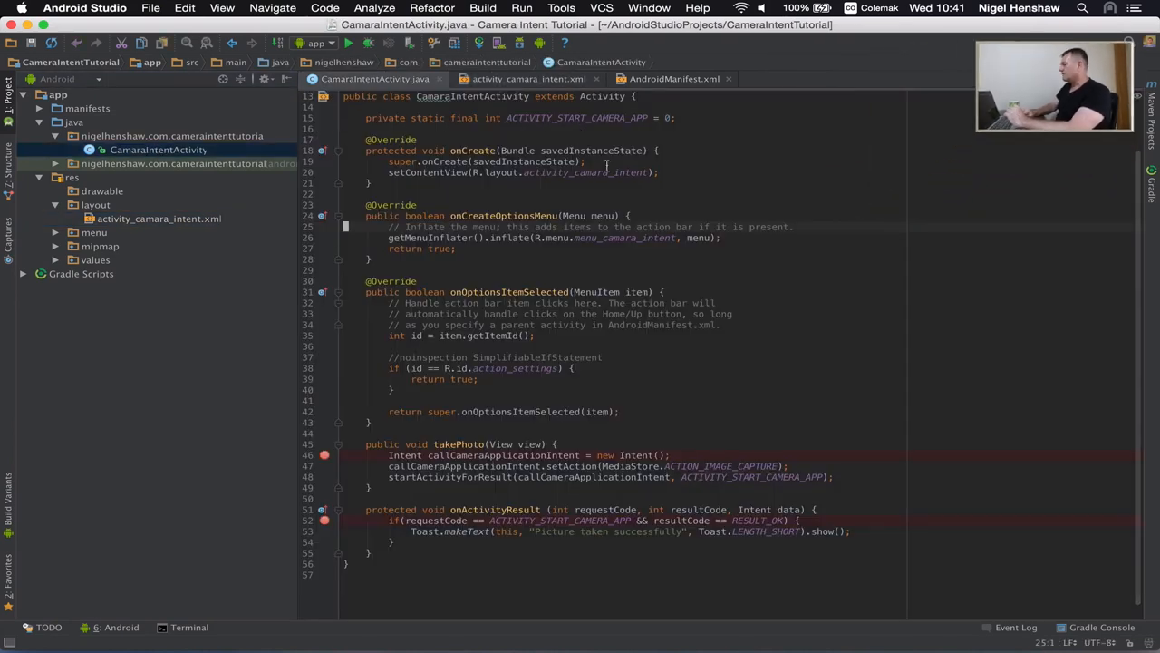
left_click(377, 116)
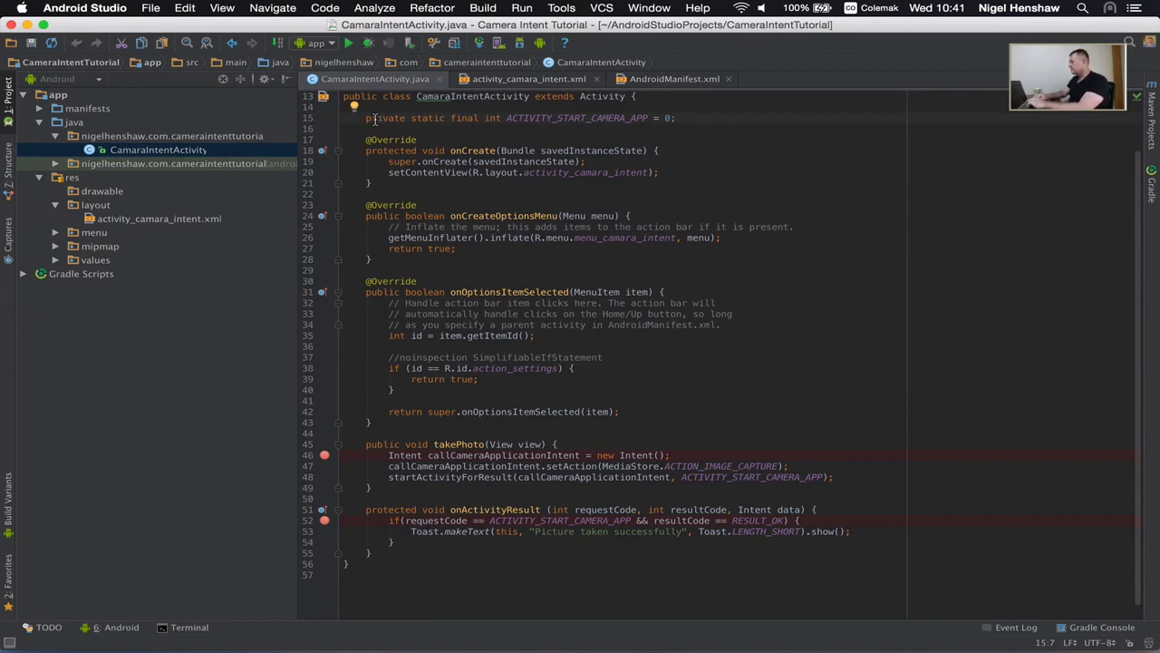
type("private")
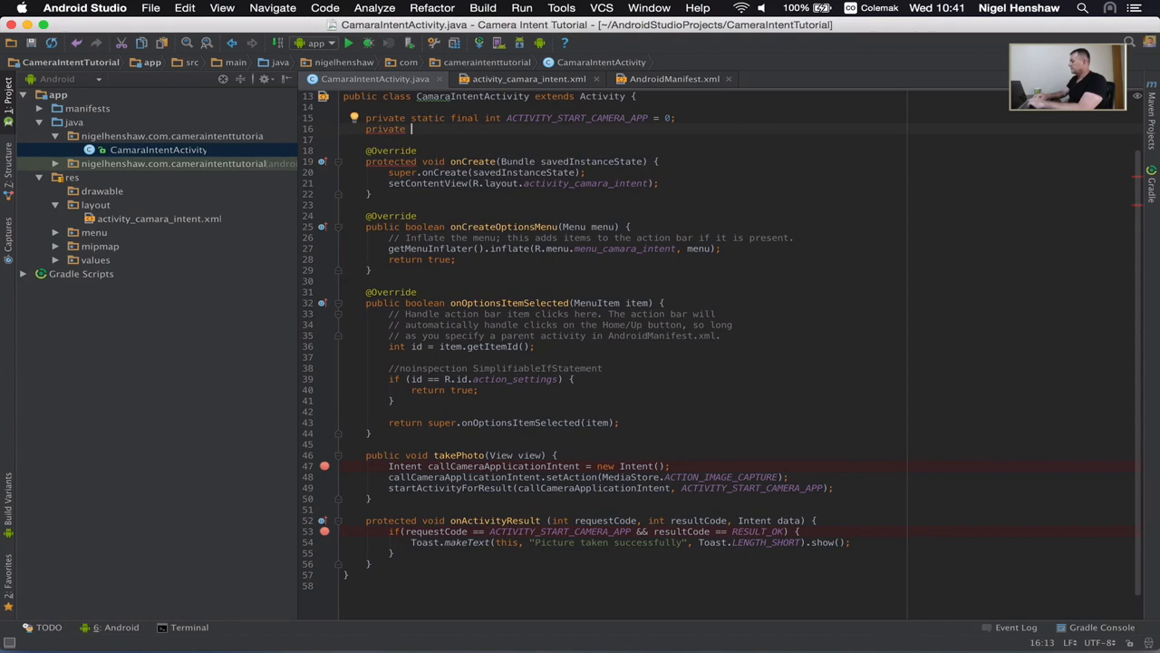
type("ImageView")
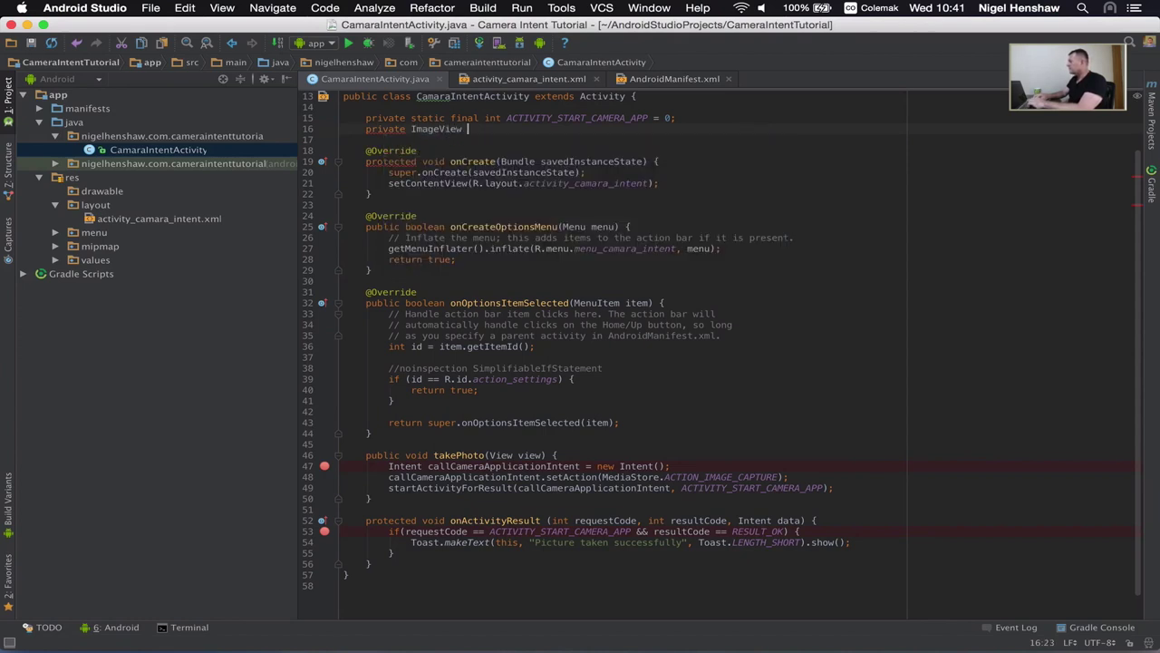
type("m")
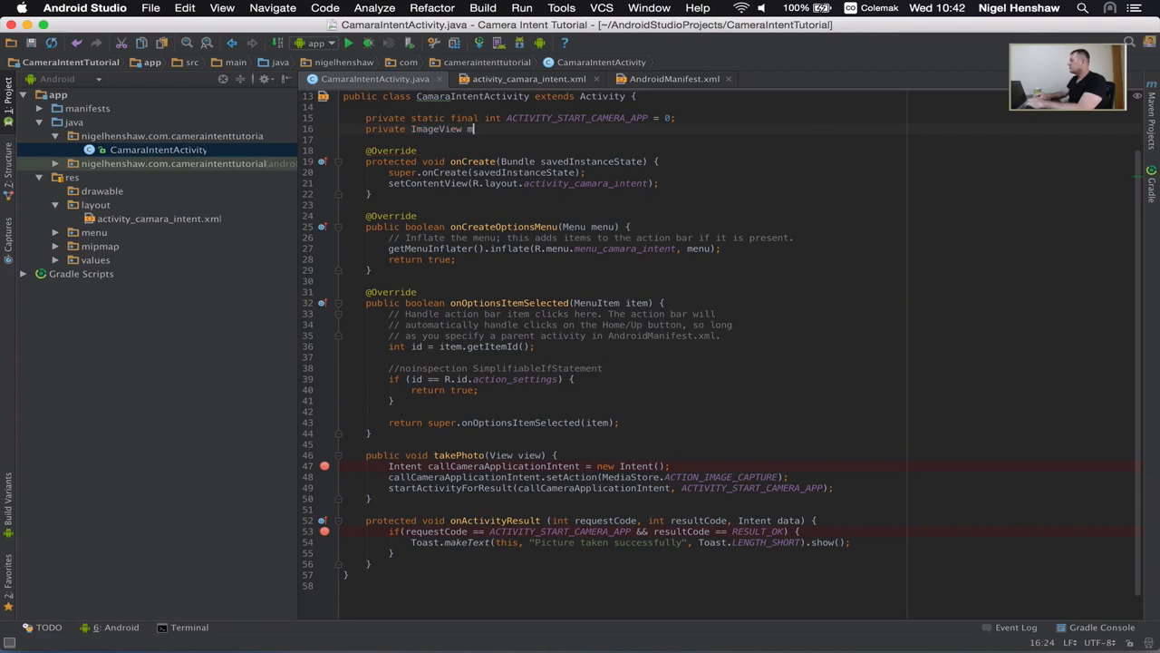
type("PhotoCaptured")
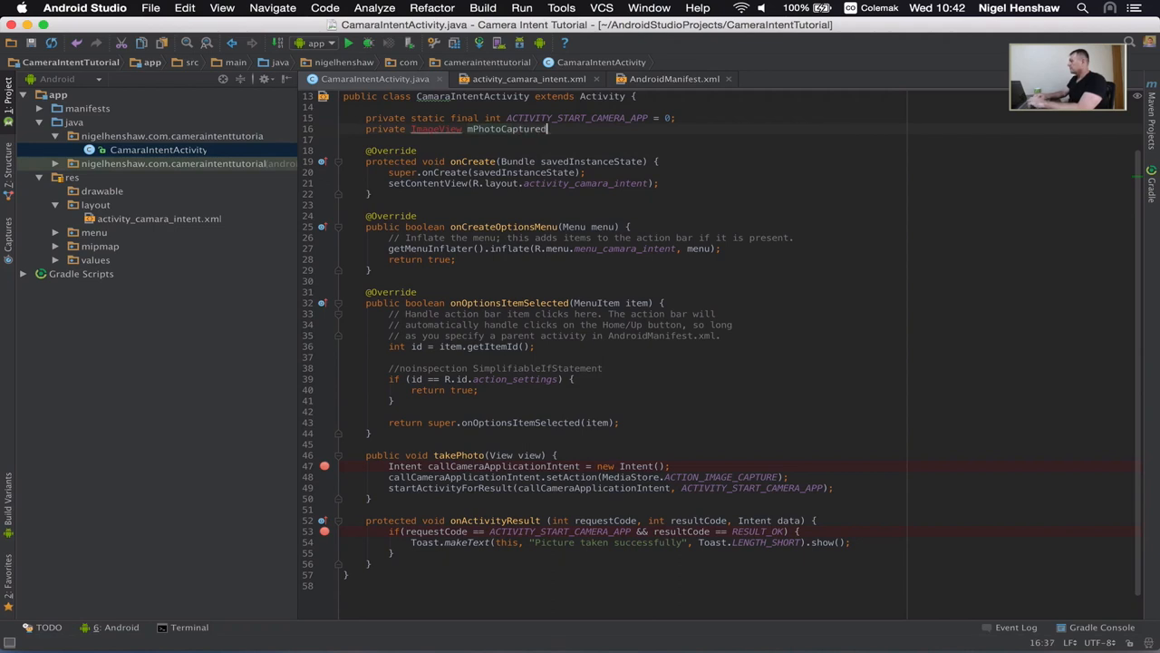
type("ImageV")
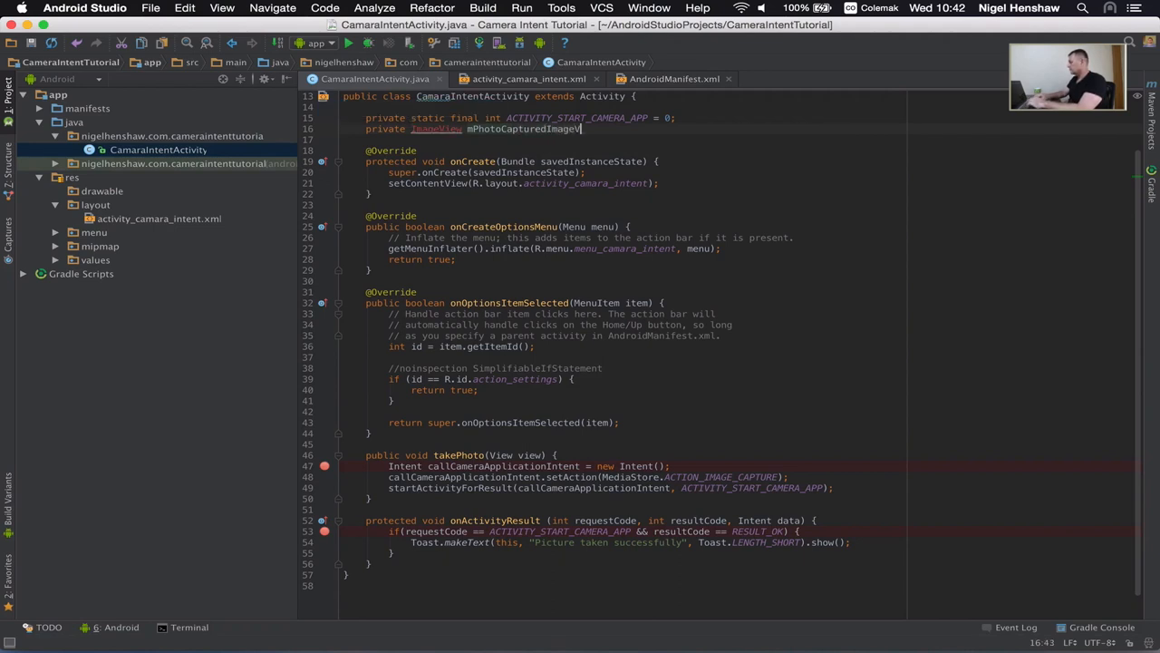
type("w;")
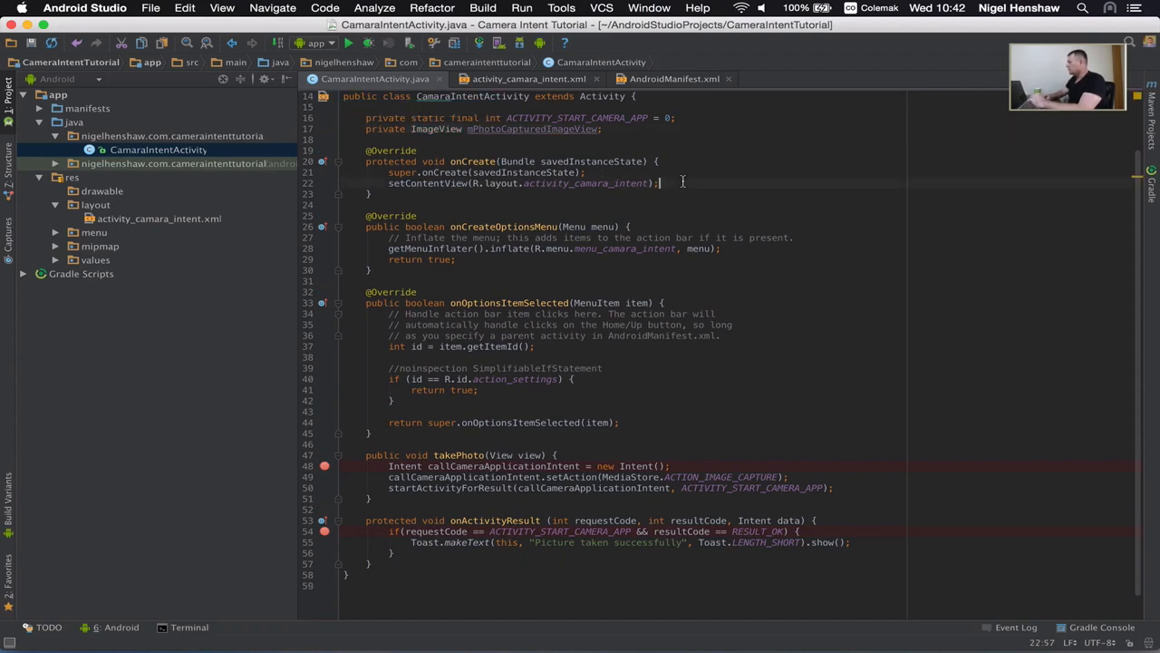
In onCreate, begin mPhotoCapturedImageView = (ImageView) findViewById(R.id
key("enter")
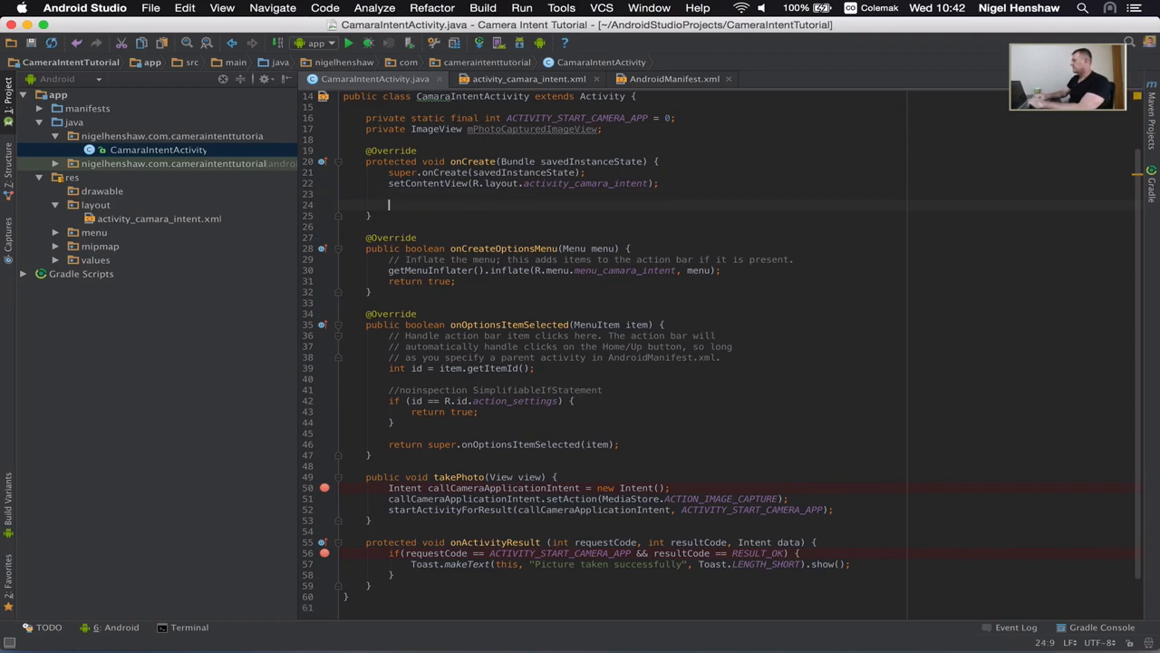
type("mPhotoCapturedImageView =")
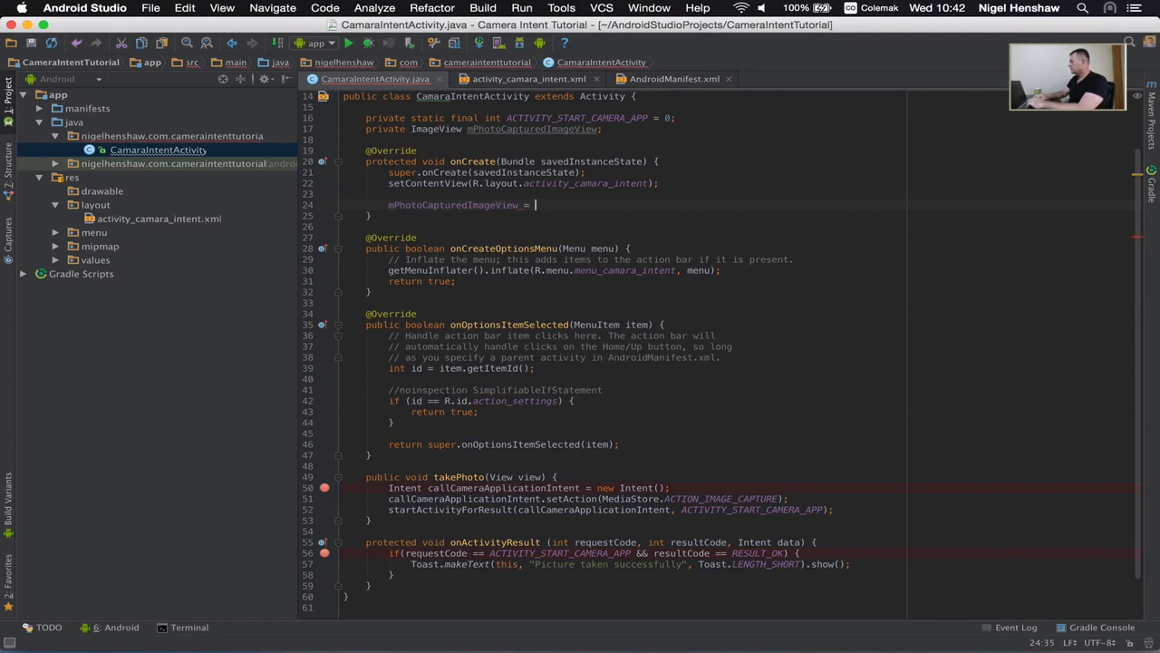
type("(Im")
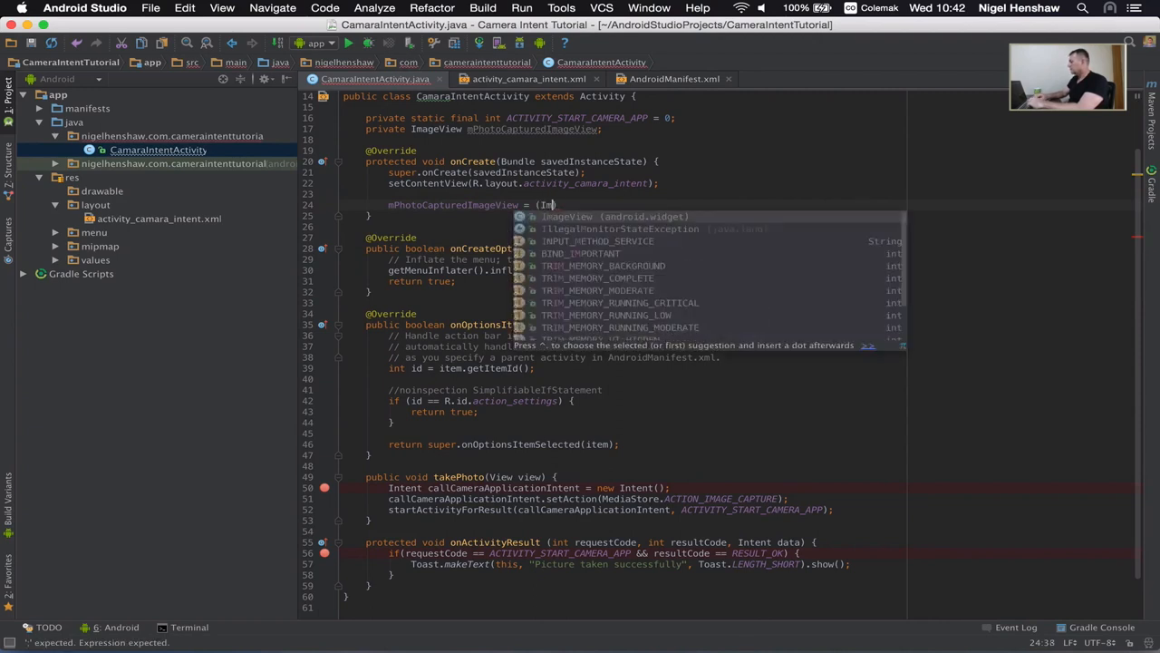
type("ageView")
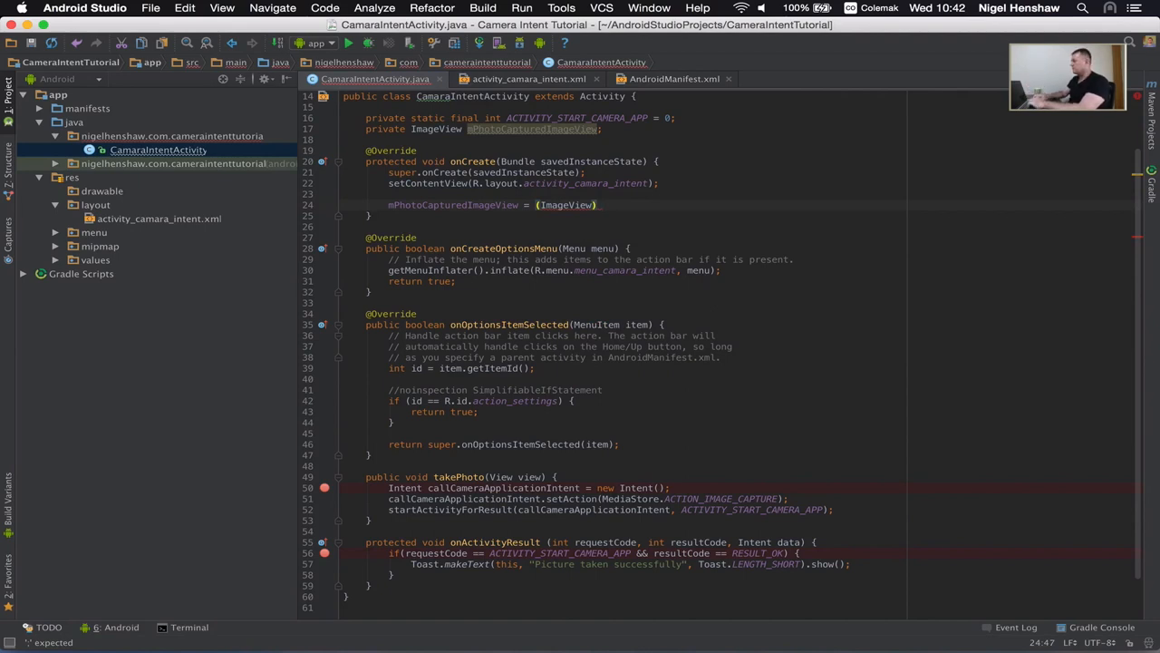
type(".findViewById()")
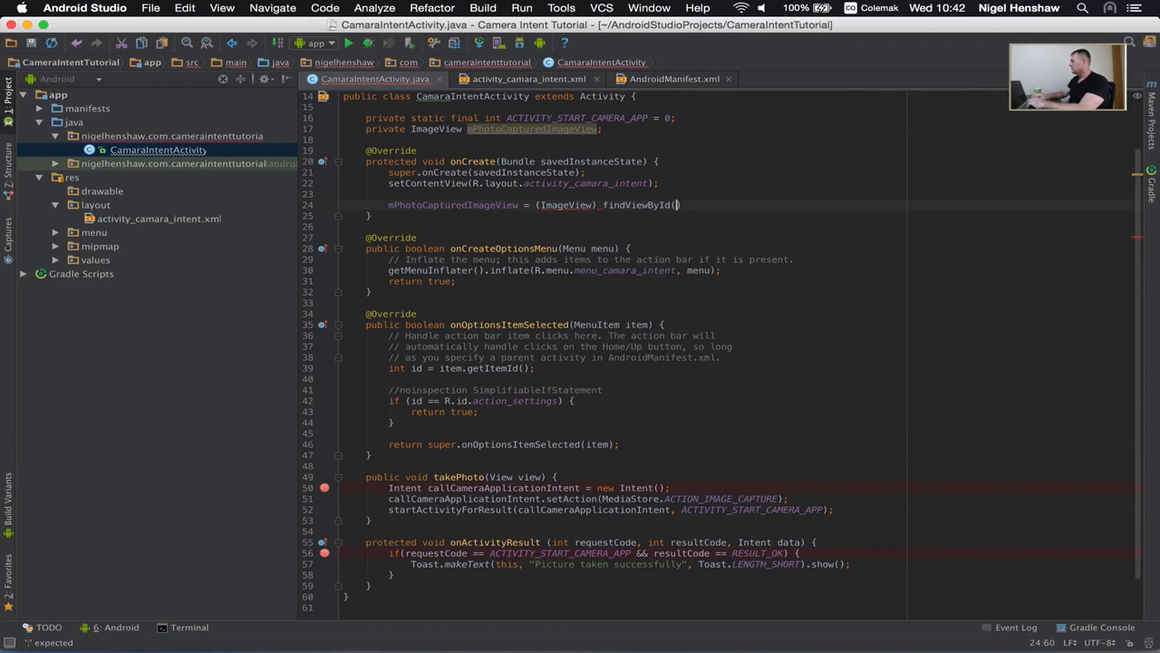
type("R.i")
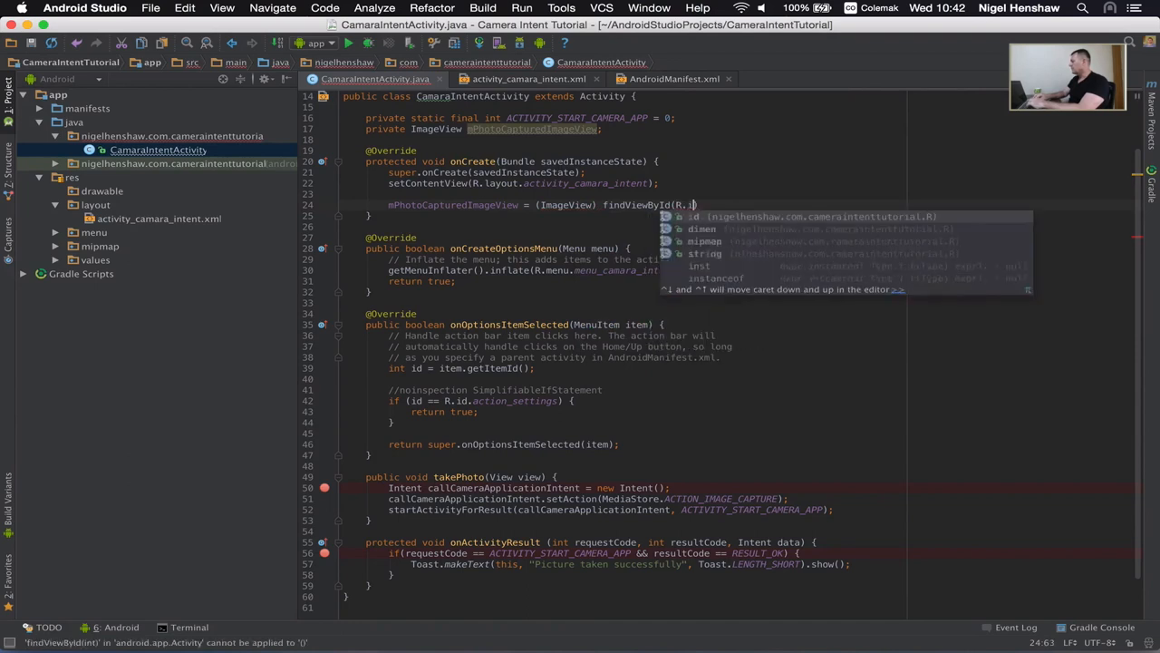
type("d.")
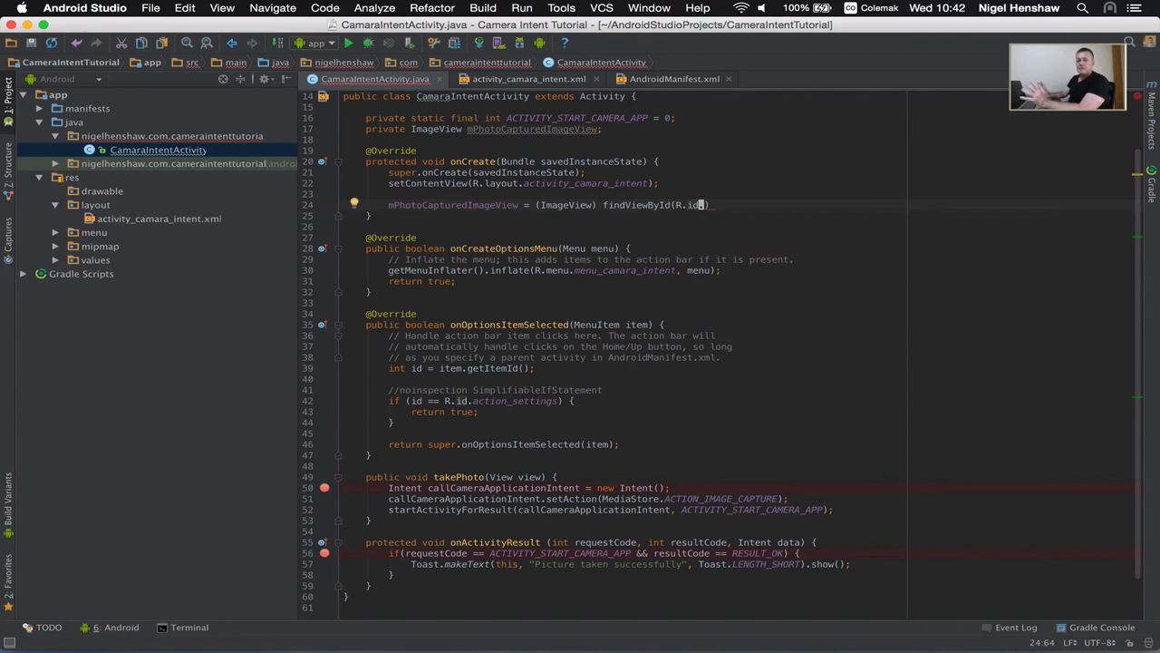
mouse_move(544, 160)
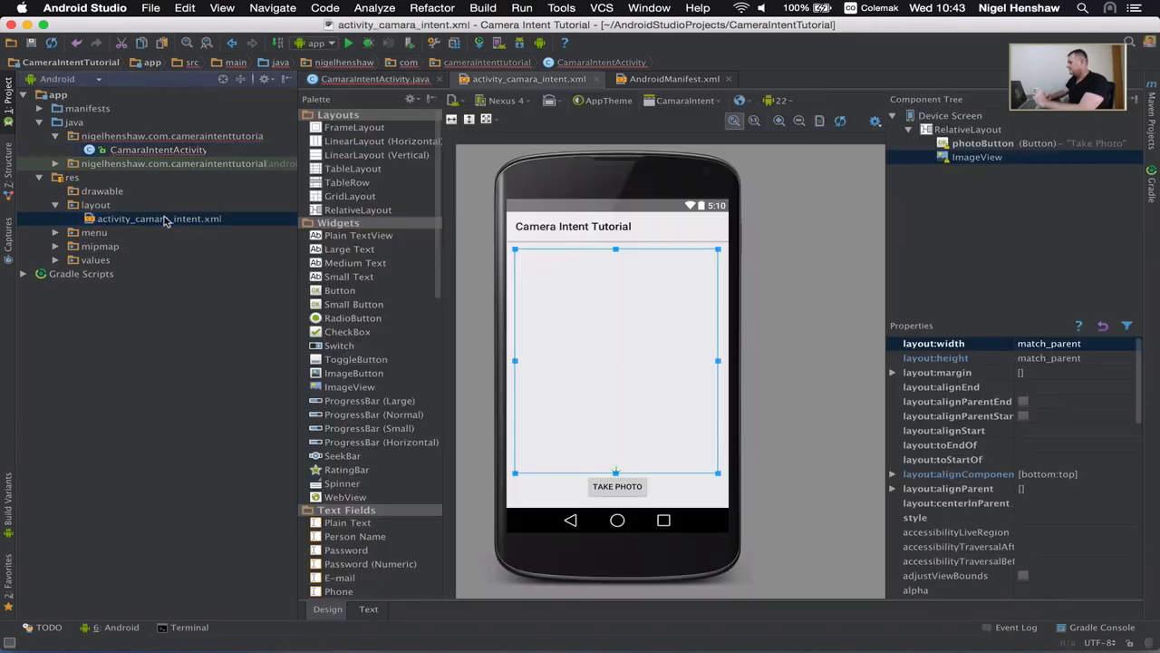
Give the layout ImageView android:id="@+id/capturePhotoImageView" and return to the Java code
left_click(368, 609)
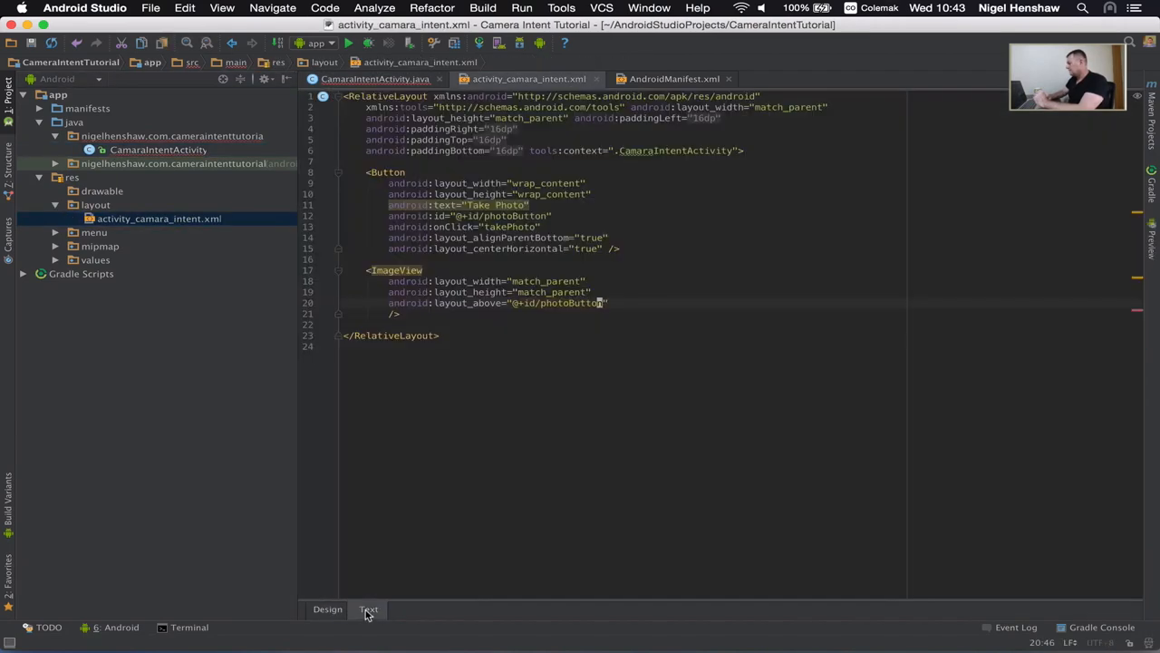
left_click(589, 292)
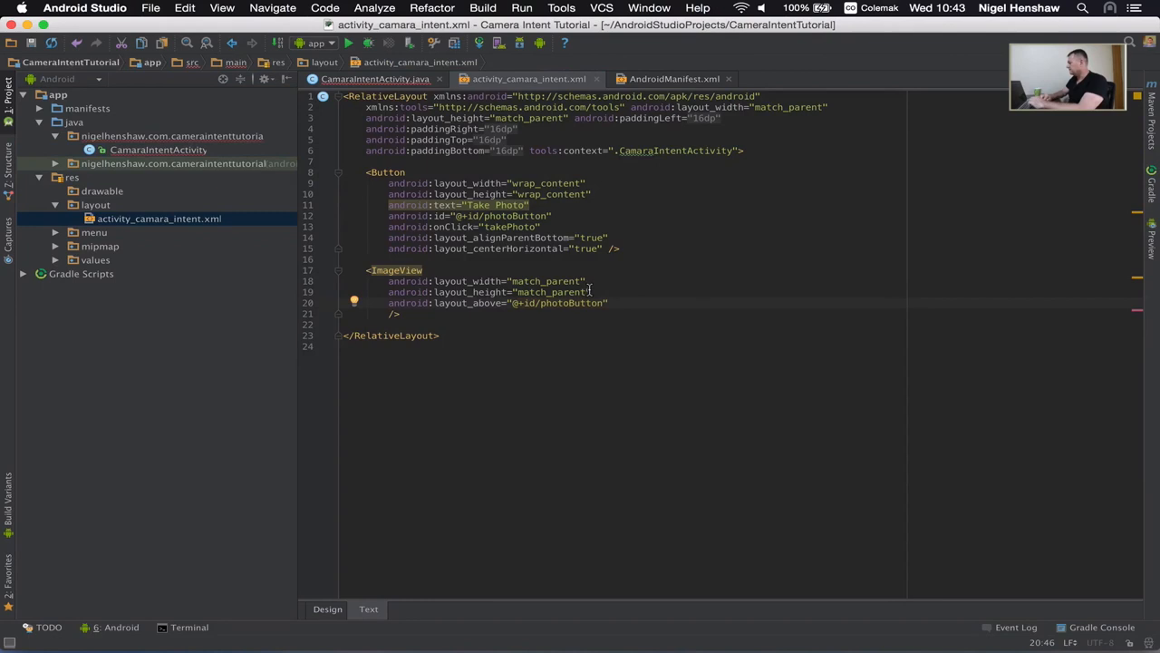
key("Return")
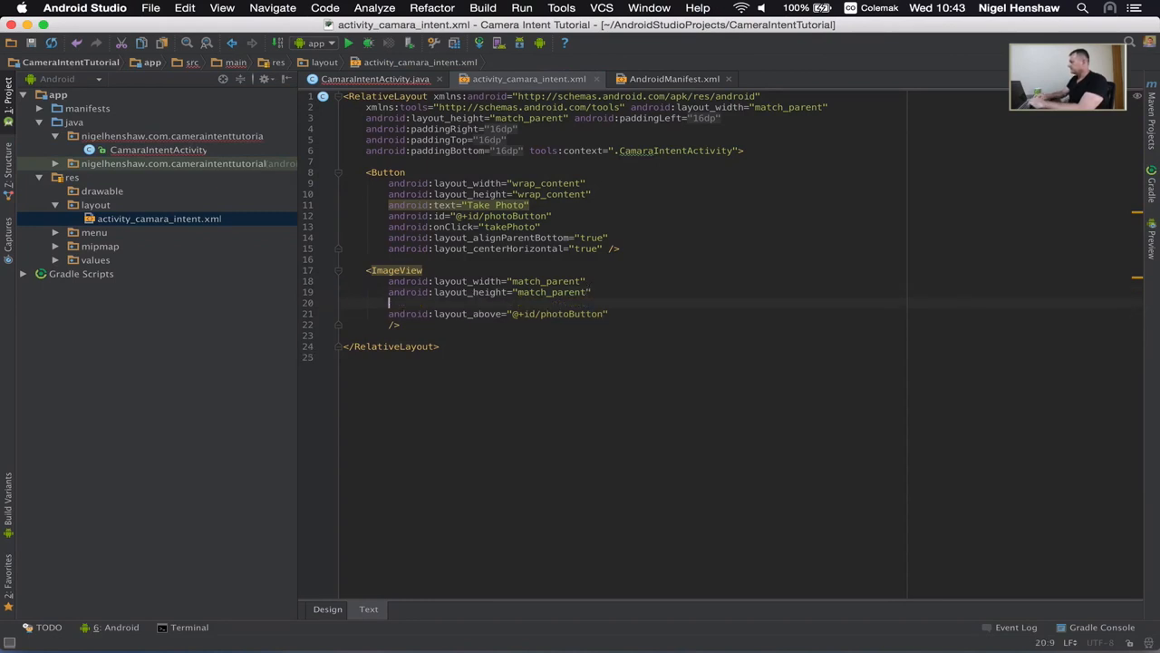
type("android:id=\"@+id/capturePhotoImage")
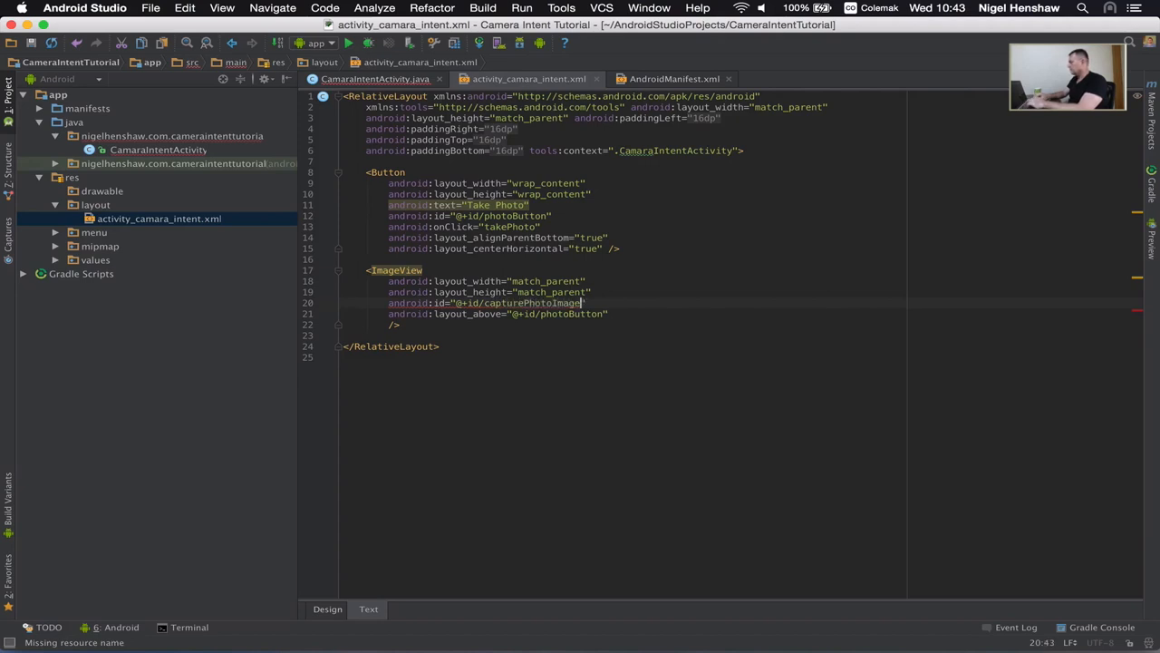
type("View")
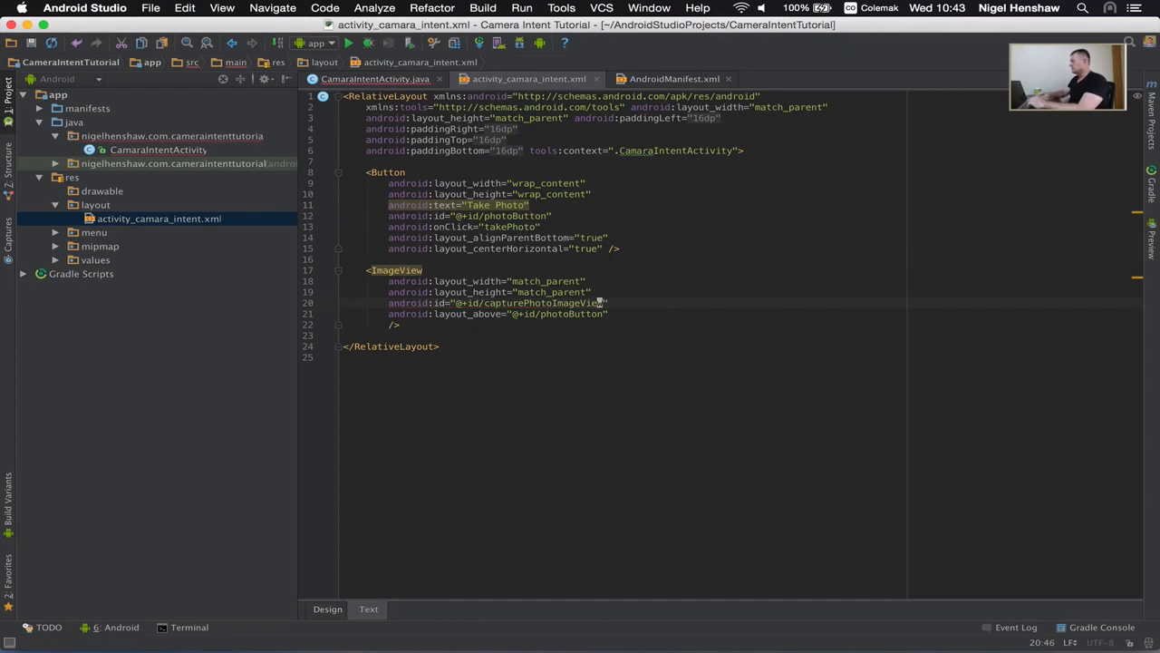
left_click(158, 148)
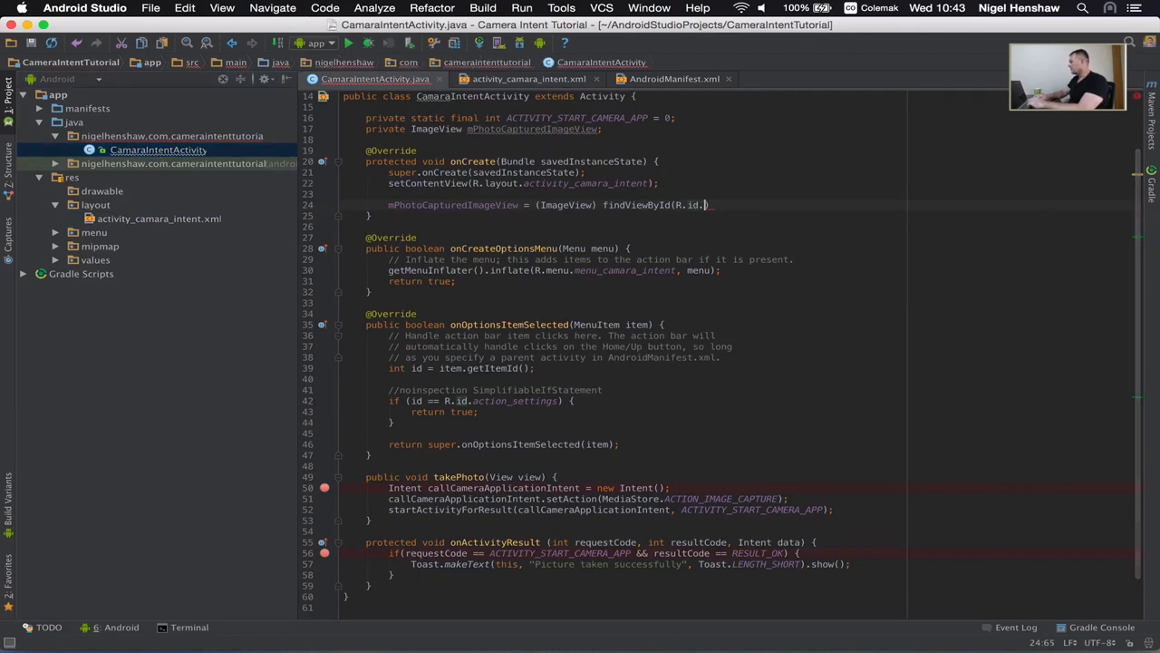
Complete findViewById(R.id.capturePhotoImageView); and comment out the onActivityResult Toast
type(".")
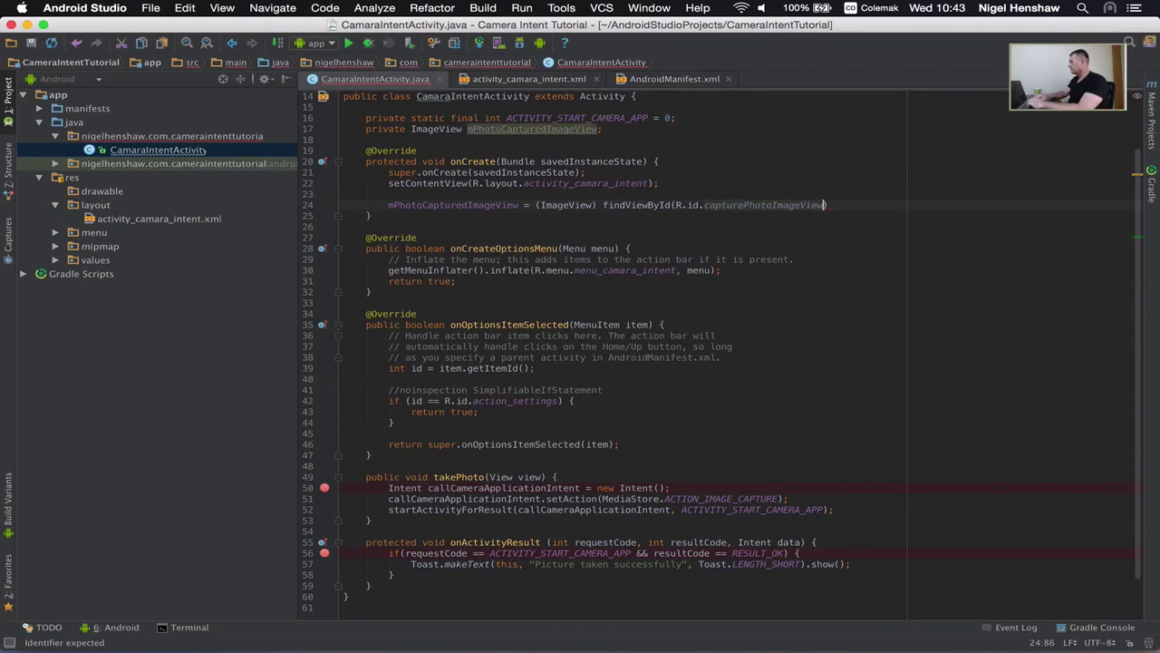
type(";")
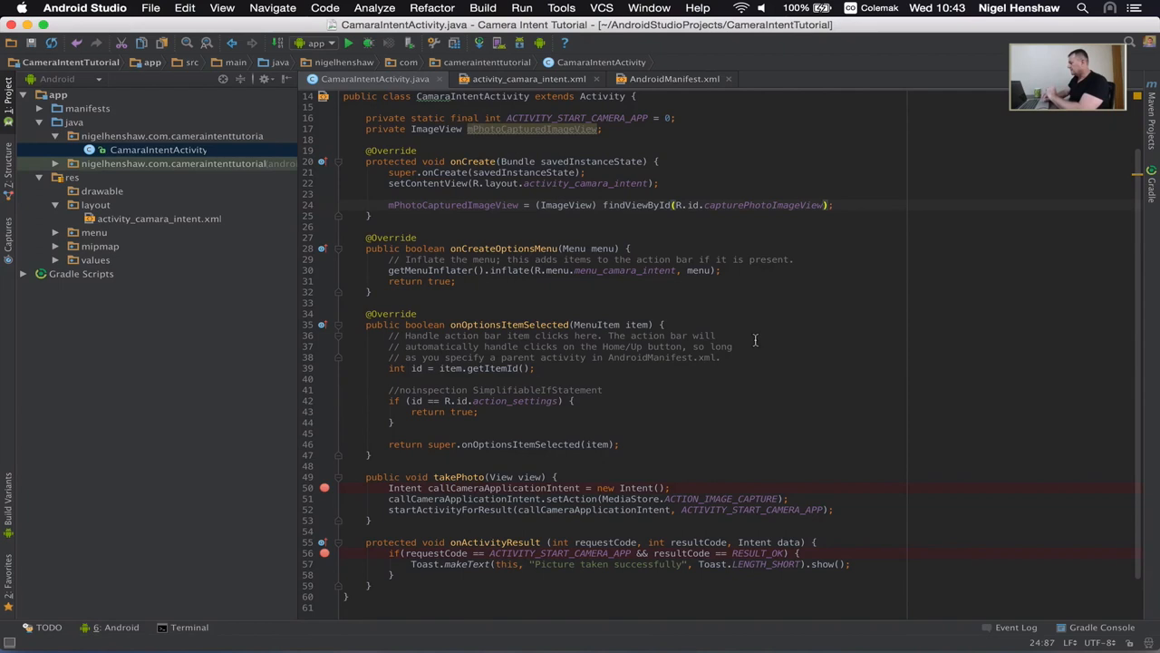
mouse_move(768, 221)
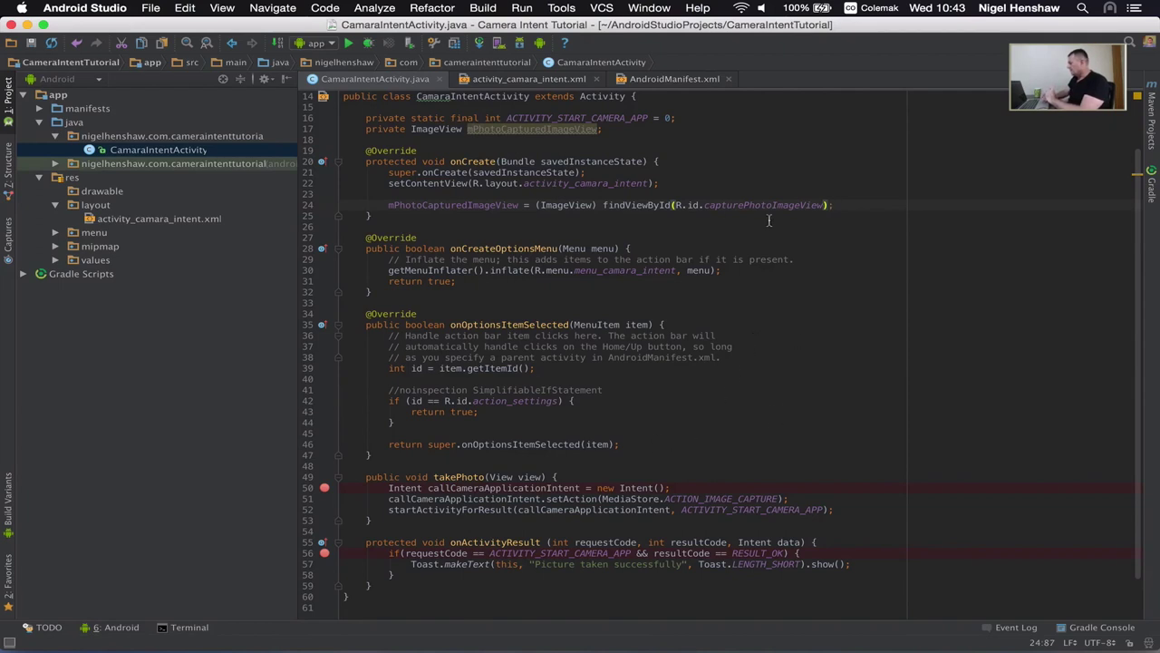
mouse_move(756, 520)
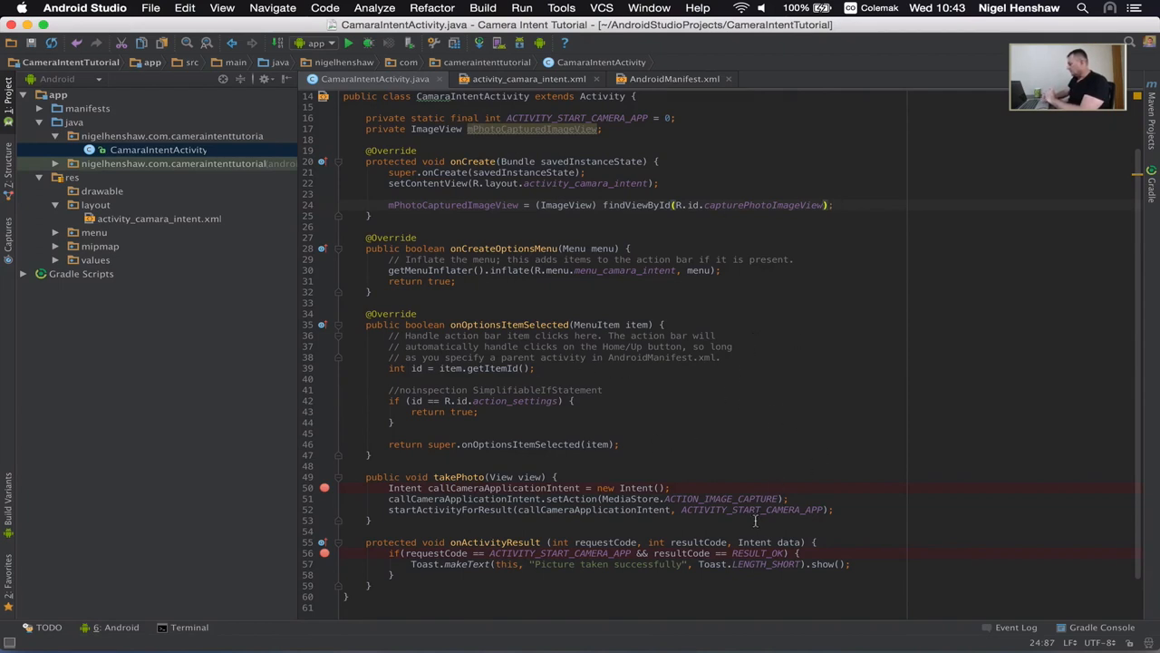
scroll("up", 3)
type("// ")
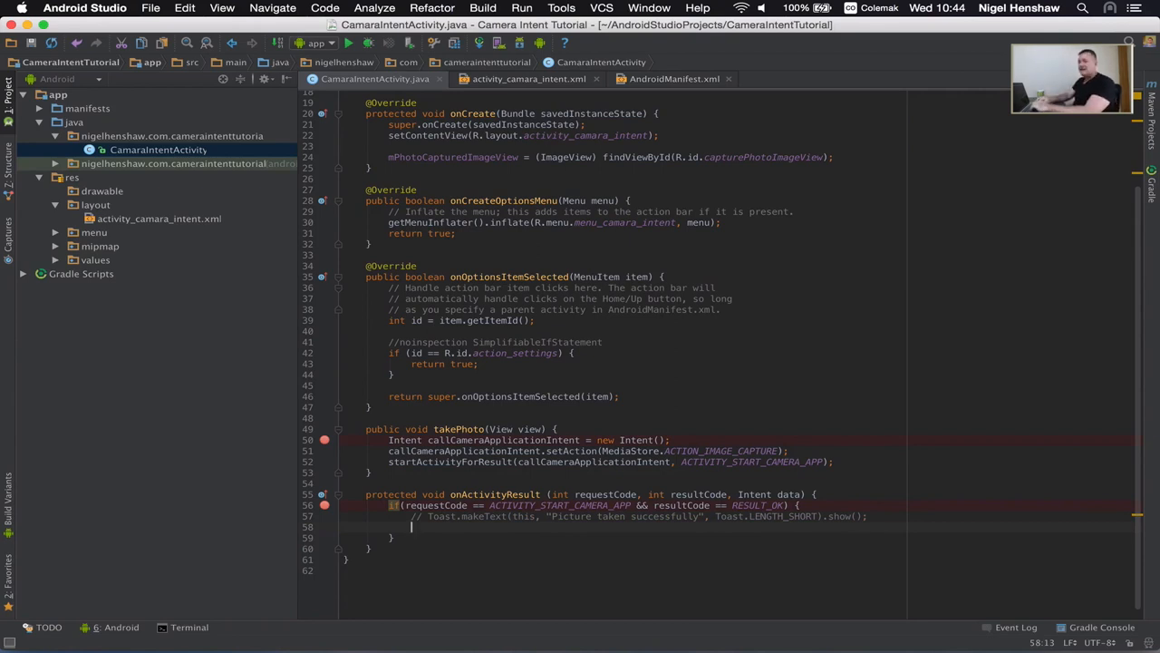
Write Bundle extras = data.getExtras(); inside the result-check block
type("Bundl")
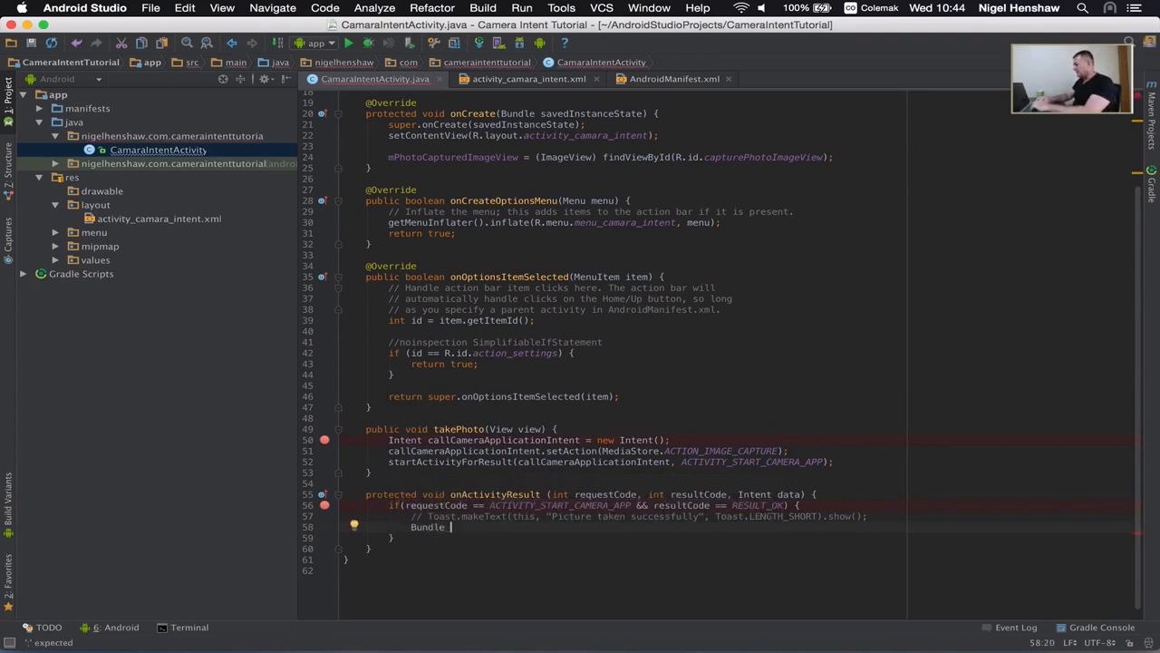
type("extras = d")
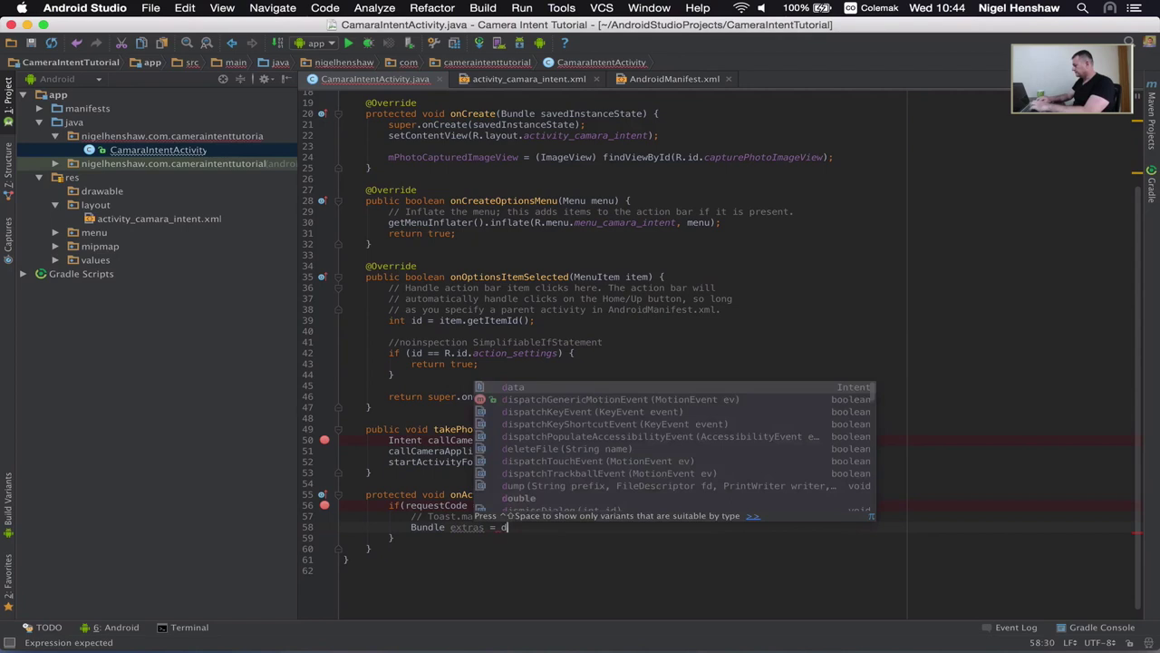
type("ata.getExtras();")
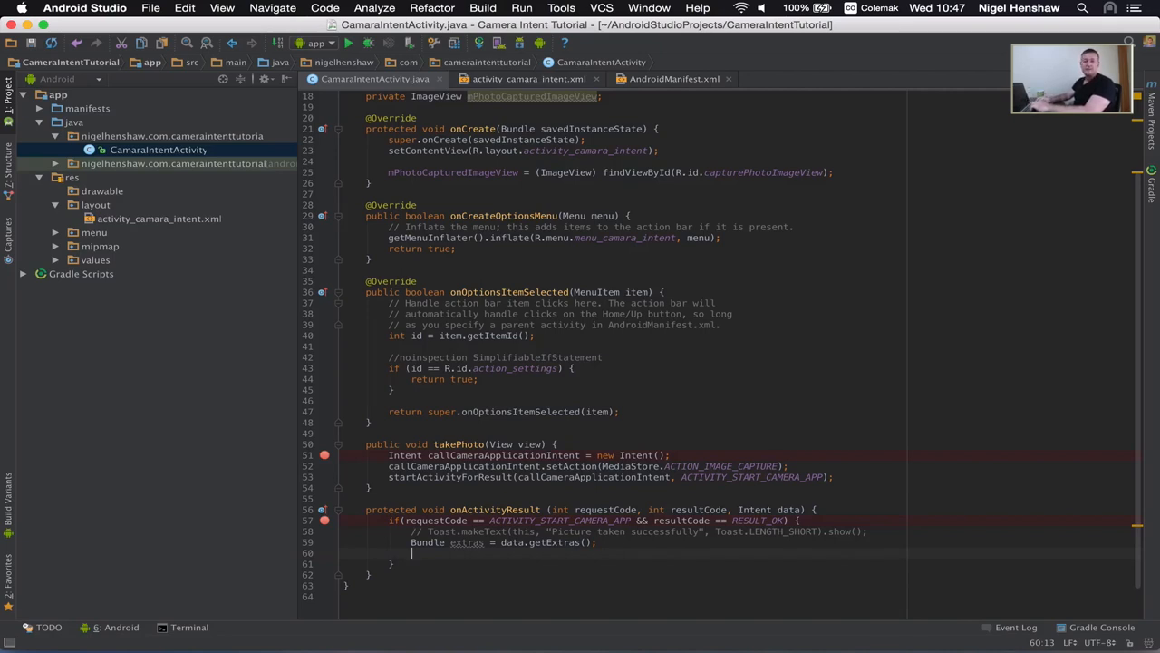
Write Bitmap photoCapturedBitmap = (Bitmap) extras.get("data"); below the Bundle line
type("Bitmap photoCapturedBitmap =")
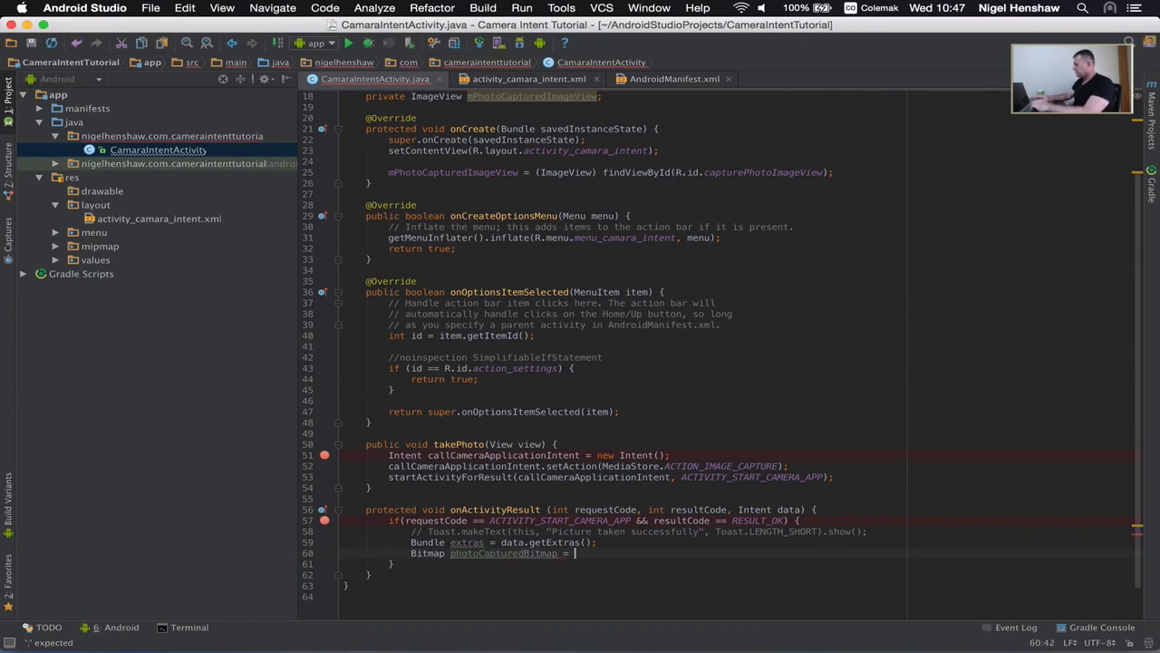
type("Bitmap)")
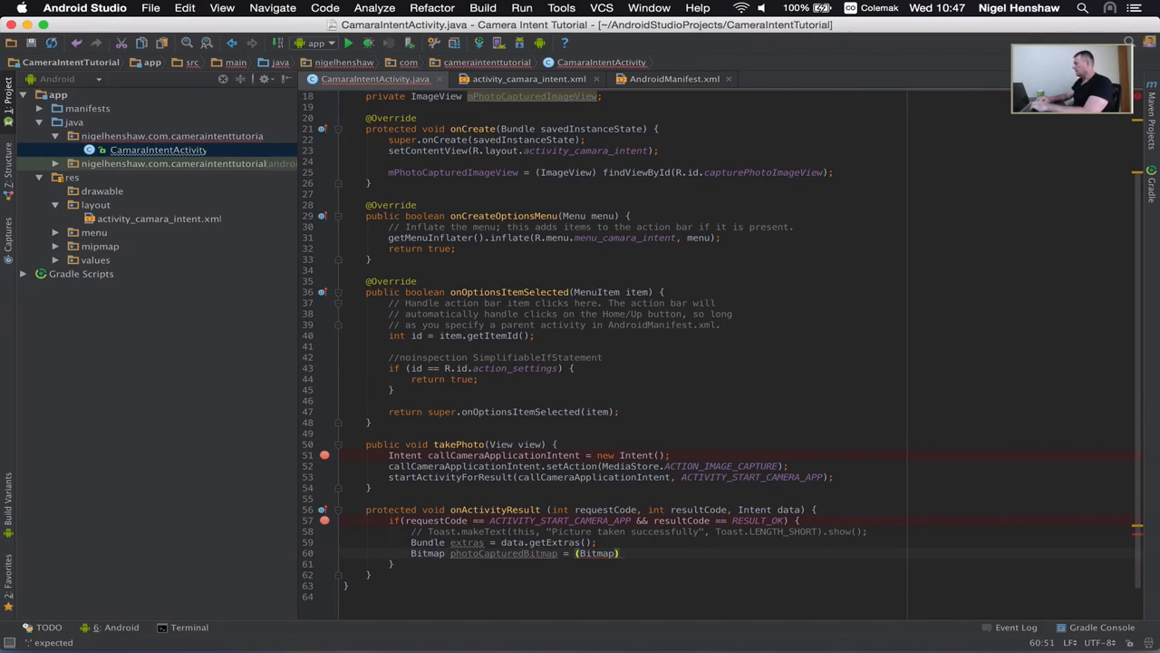
type("extras")
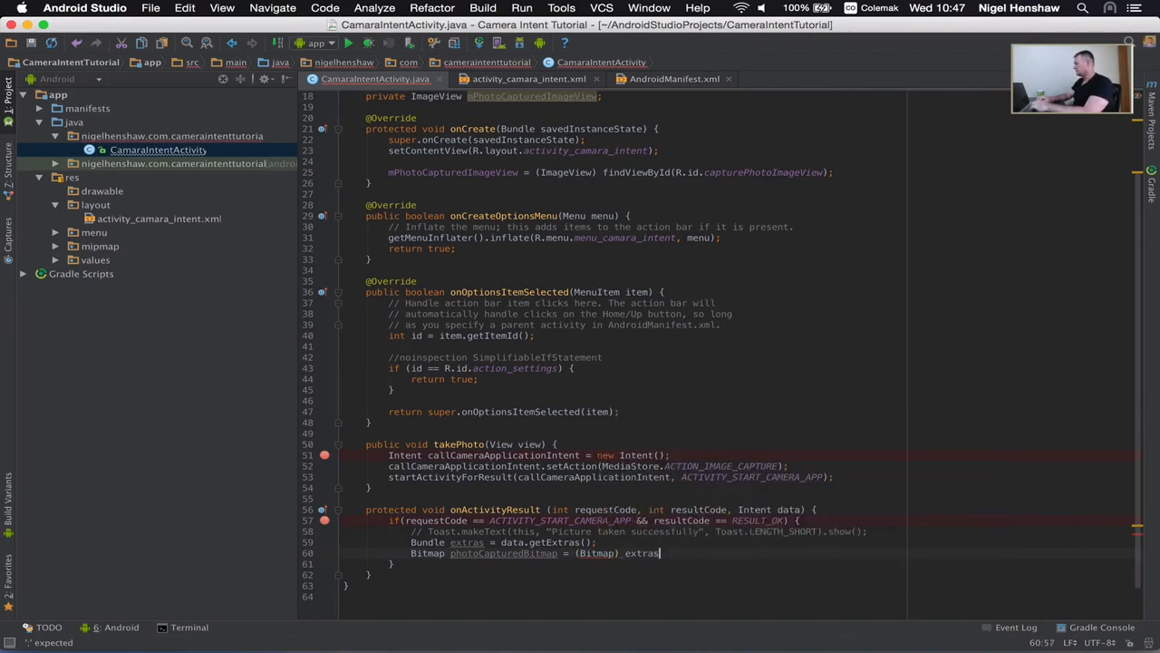
type(".get()")
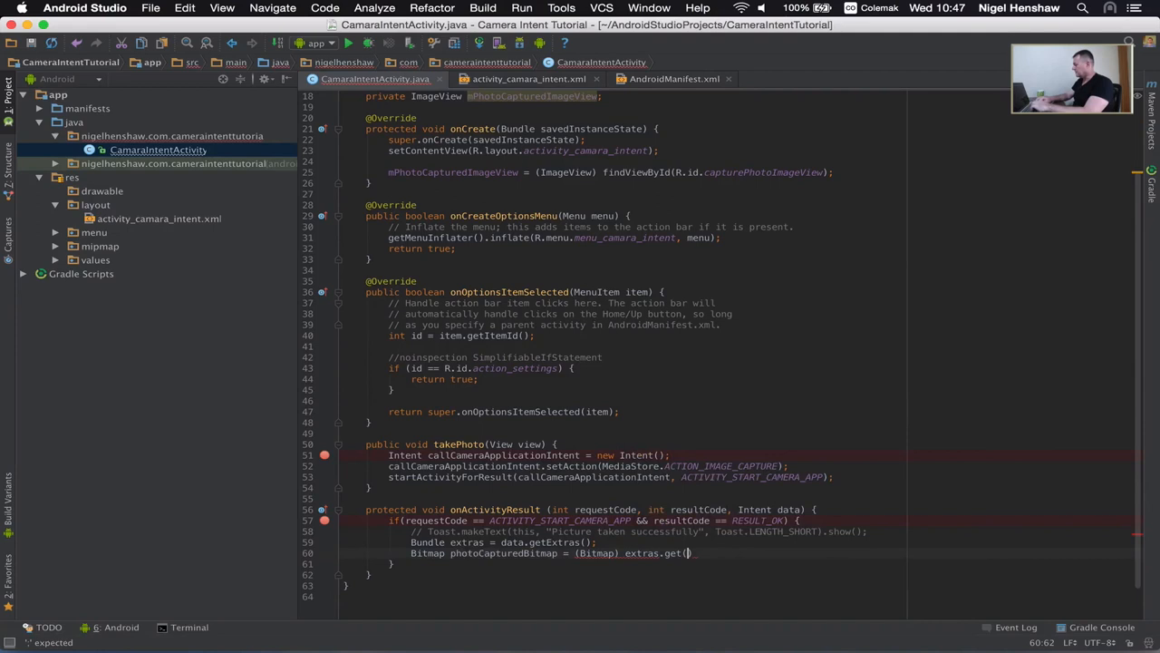
type("data\"")
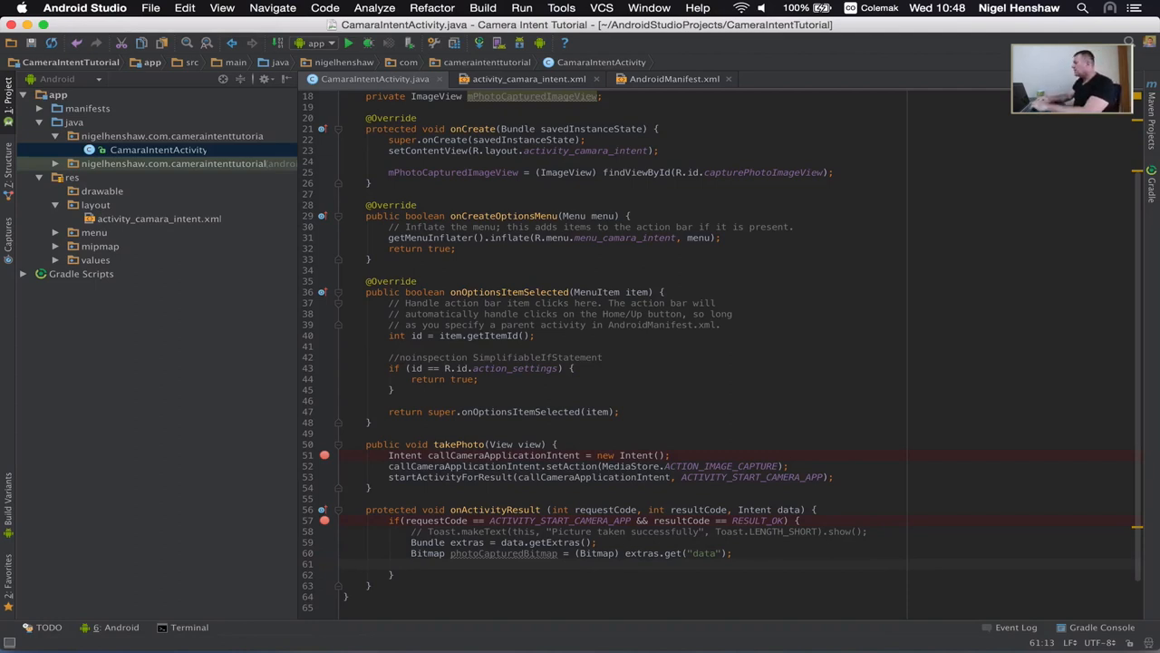
type("mPhotoCapturedImageView.set")
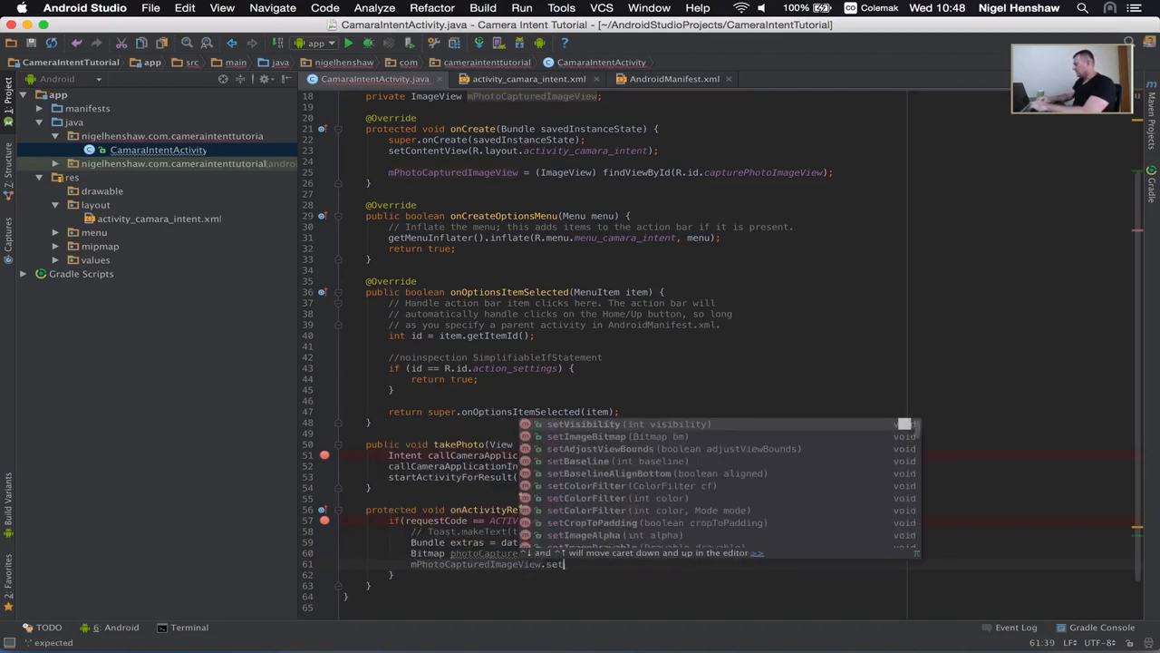
Write mPhotoCapturedImageView.setImageBitmap(photoCapturedBitmap); and run the app on the device
type("ImageBitmap();")
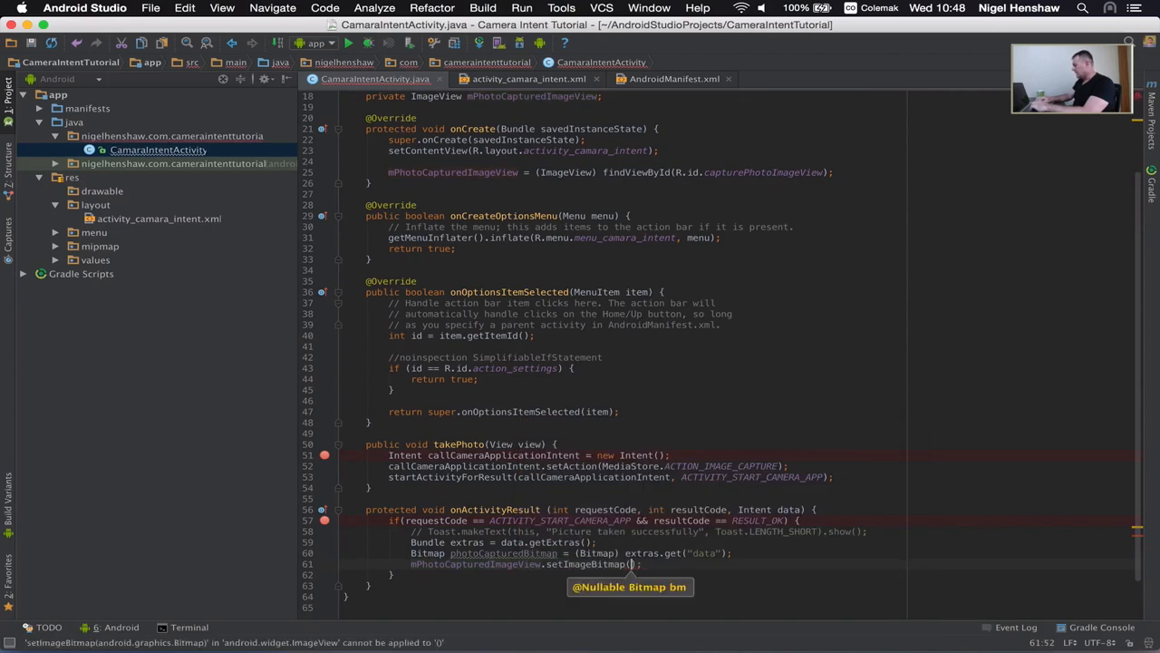
type("mPhotoCapturedImageView")
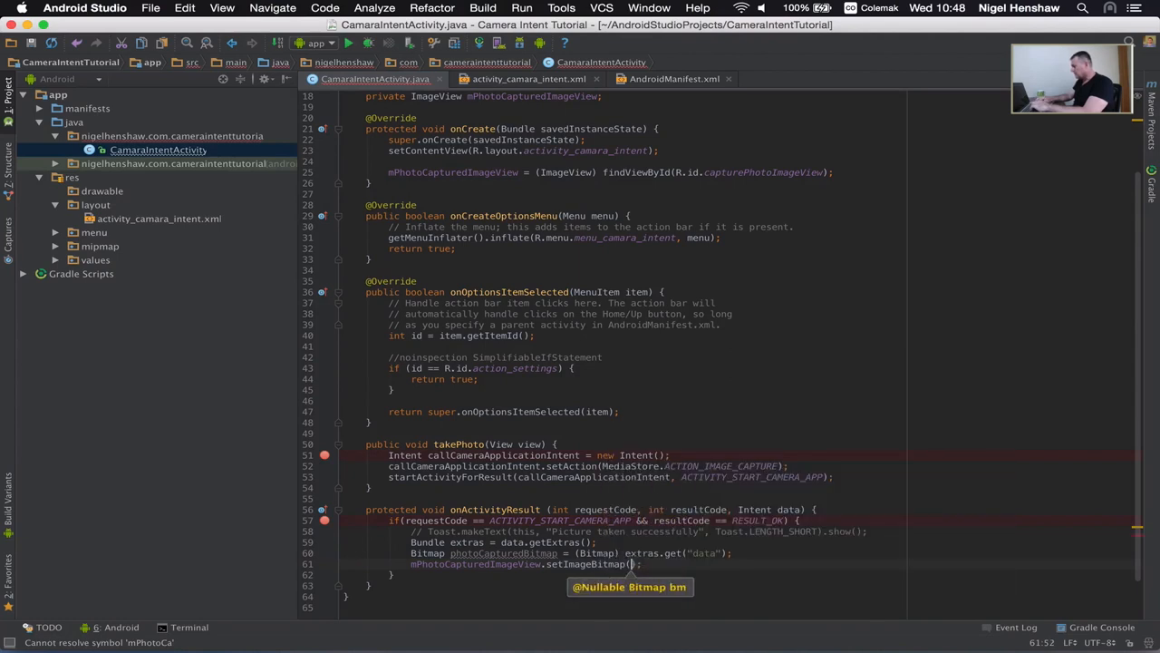
type("photoCapturedBitmap")
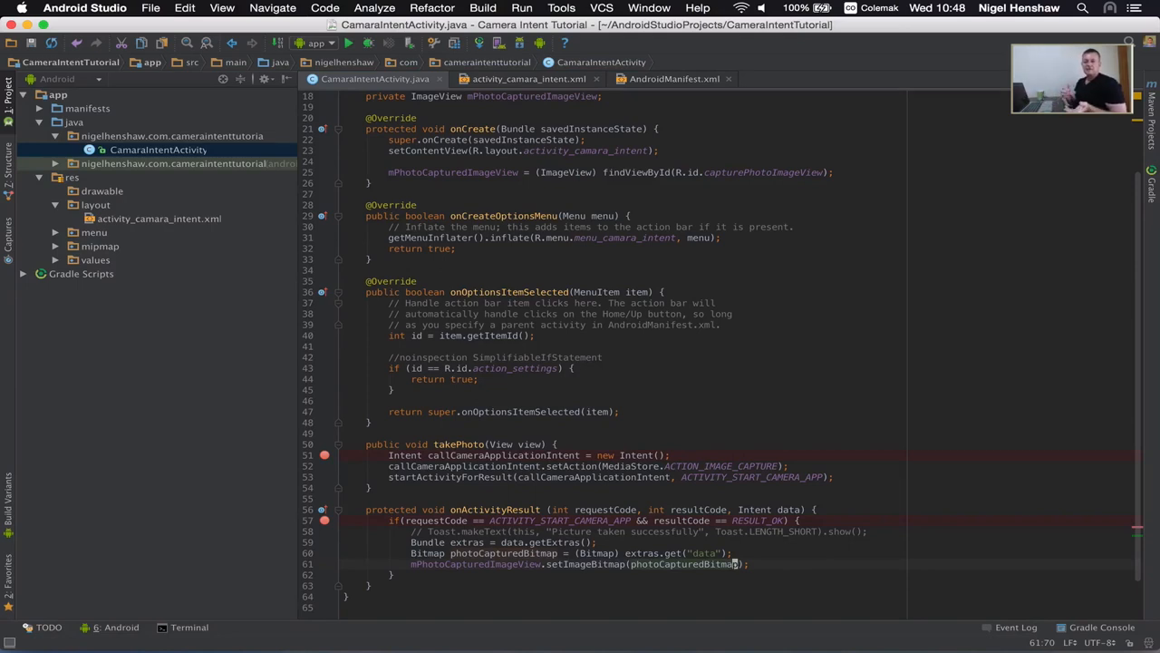
left_click(348, 43)
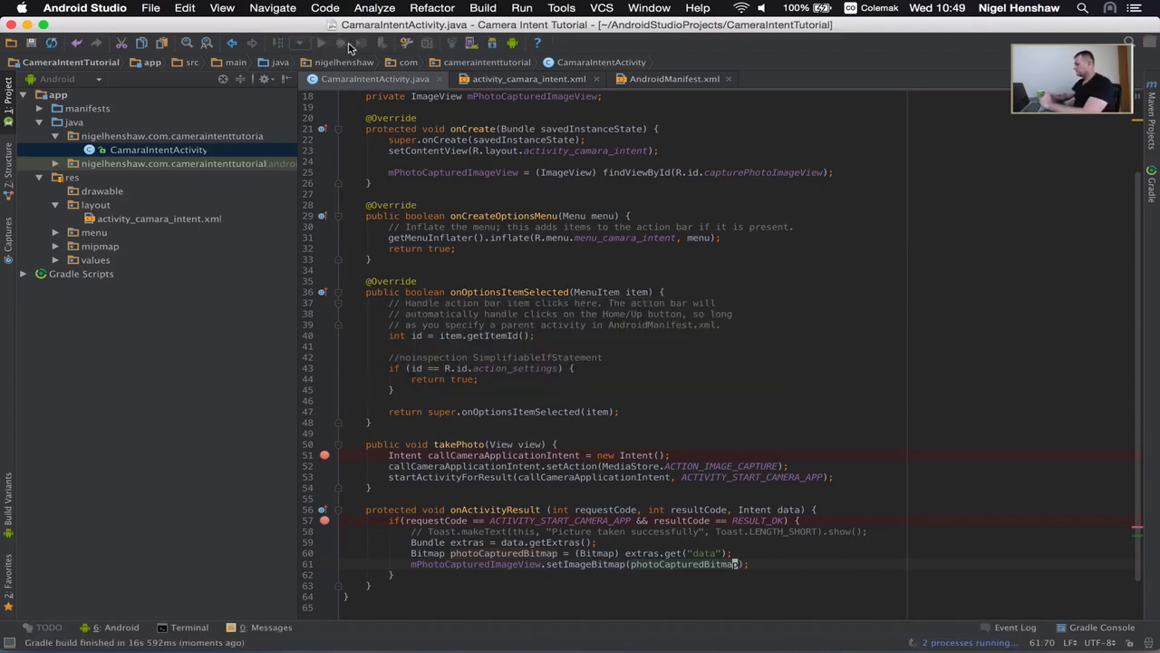
Run the app so the Choose Device dialog lists the connected LGE Nexus 4
left_click(321, 43)
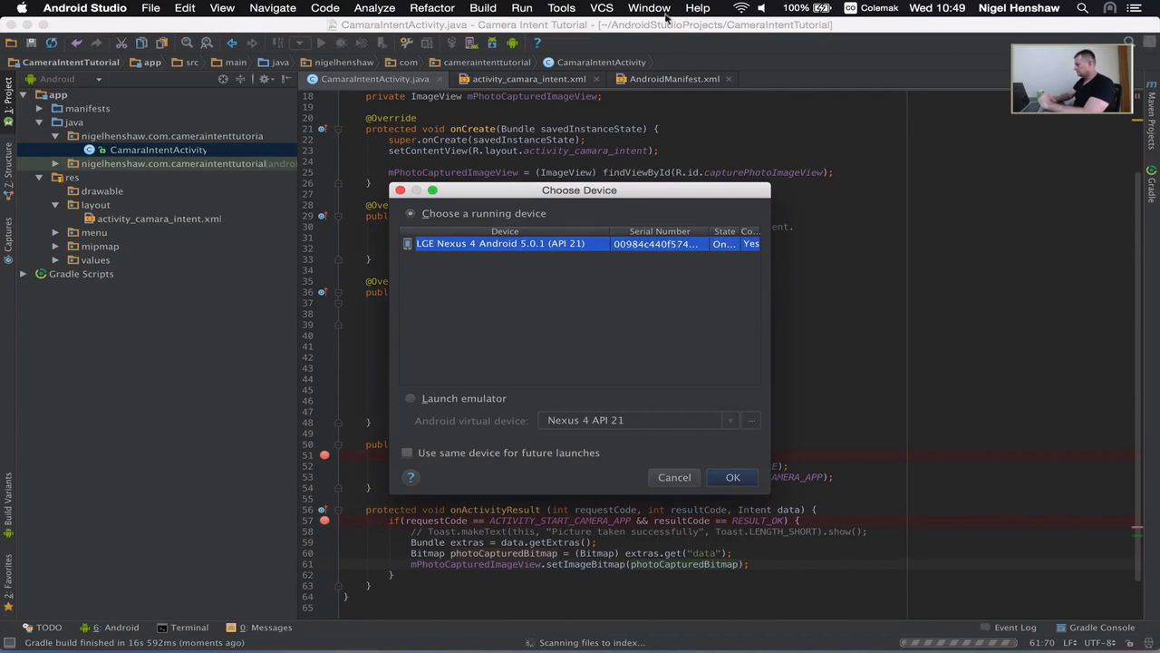
mouse_move(741, 475)
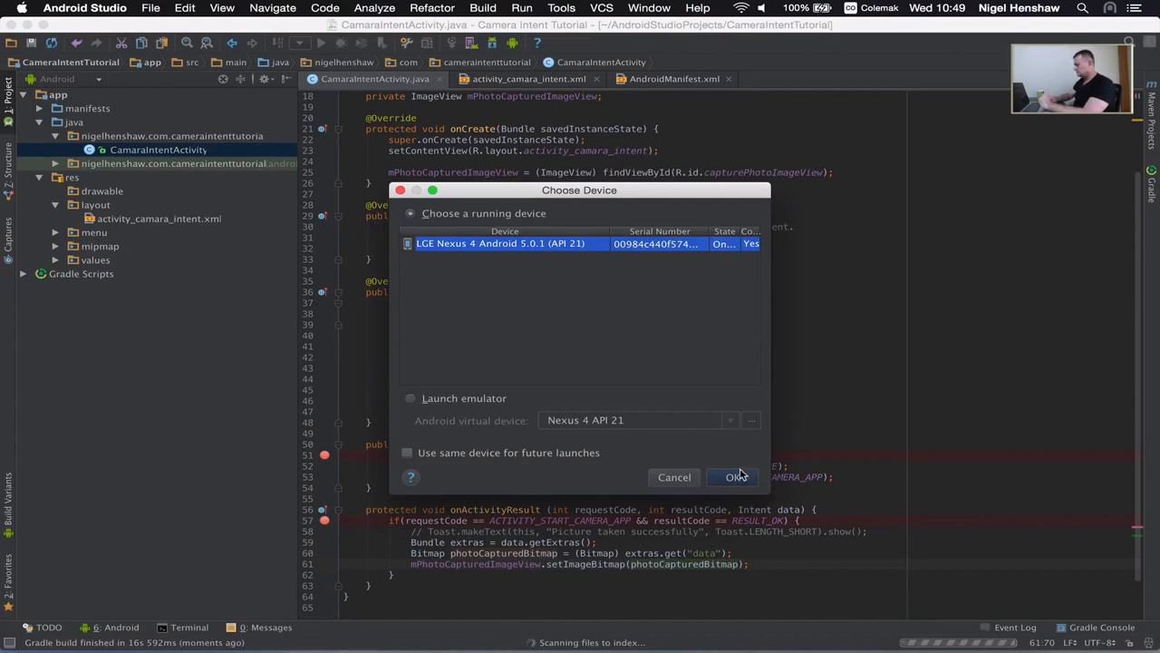
Launch on the Nexus 4 and start a screen recording of the phone from Android Monitor with default options
left_click(733, 477)
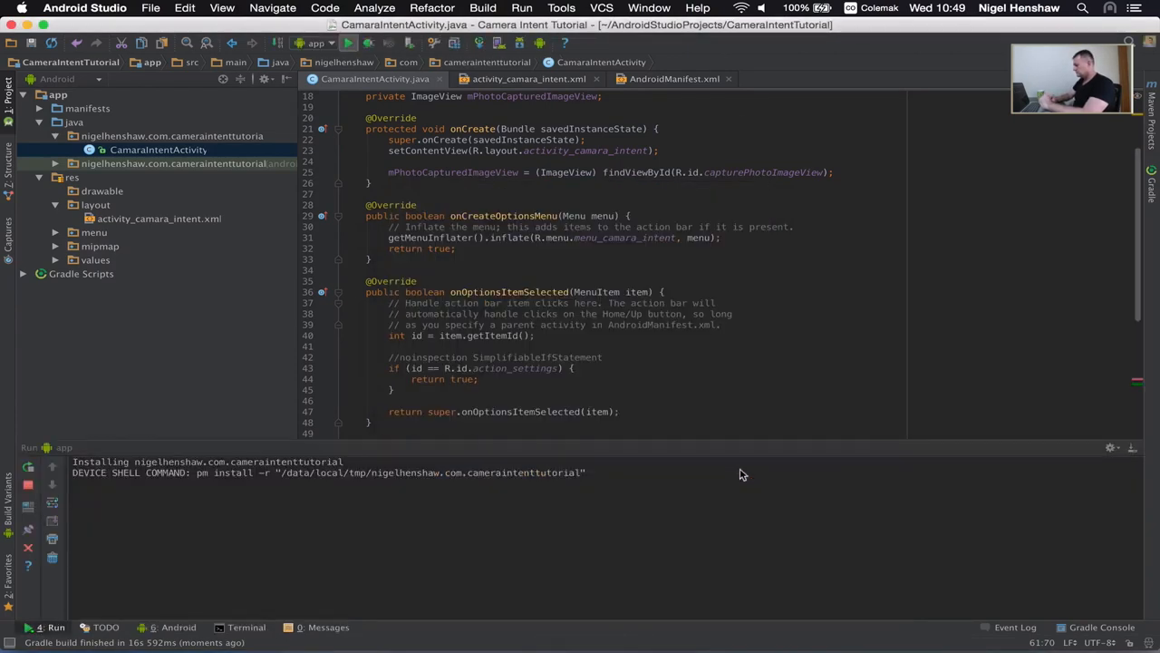
left_click(178, 628)
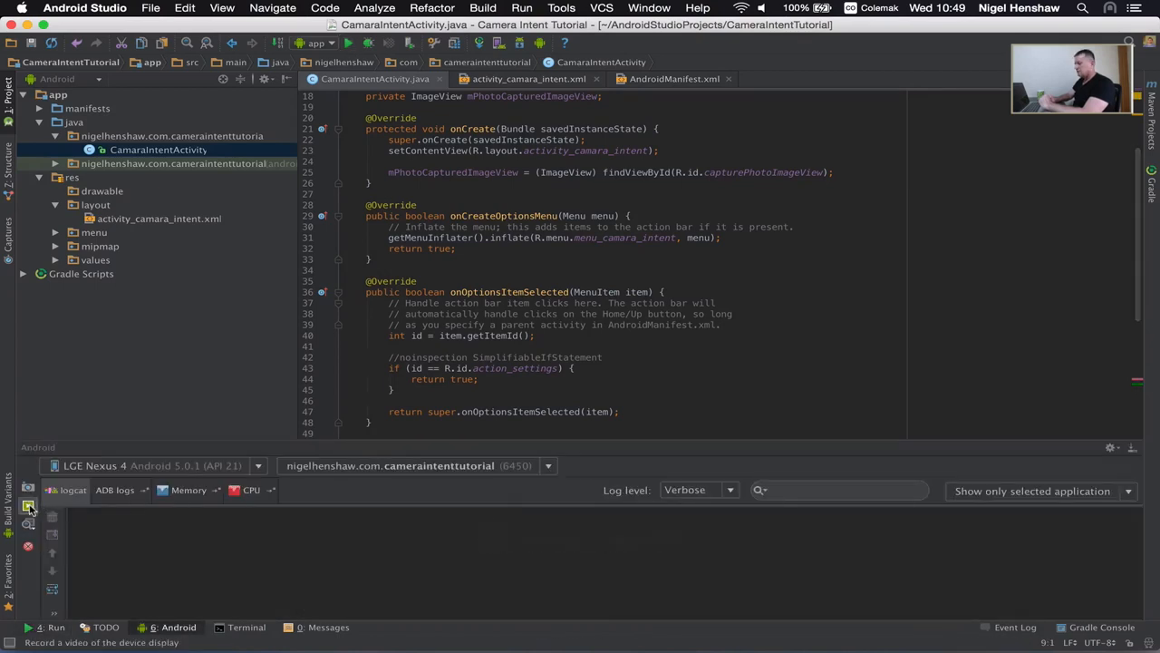
mouse_move(27, 506)
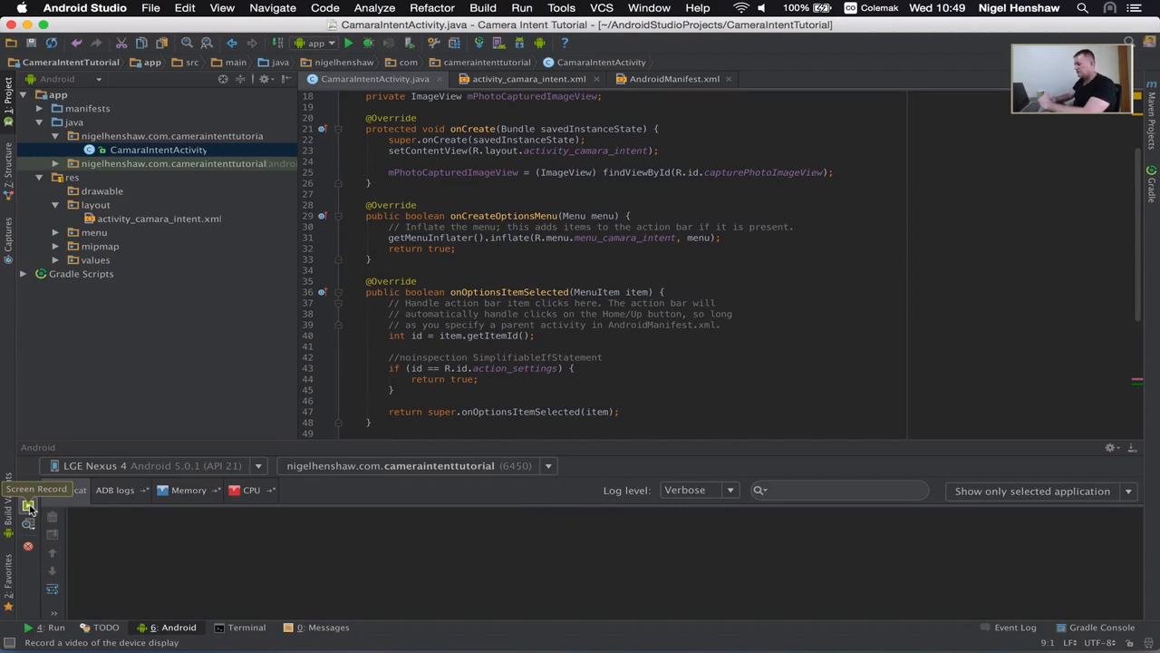
left_click(29, 505)
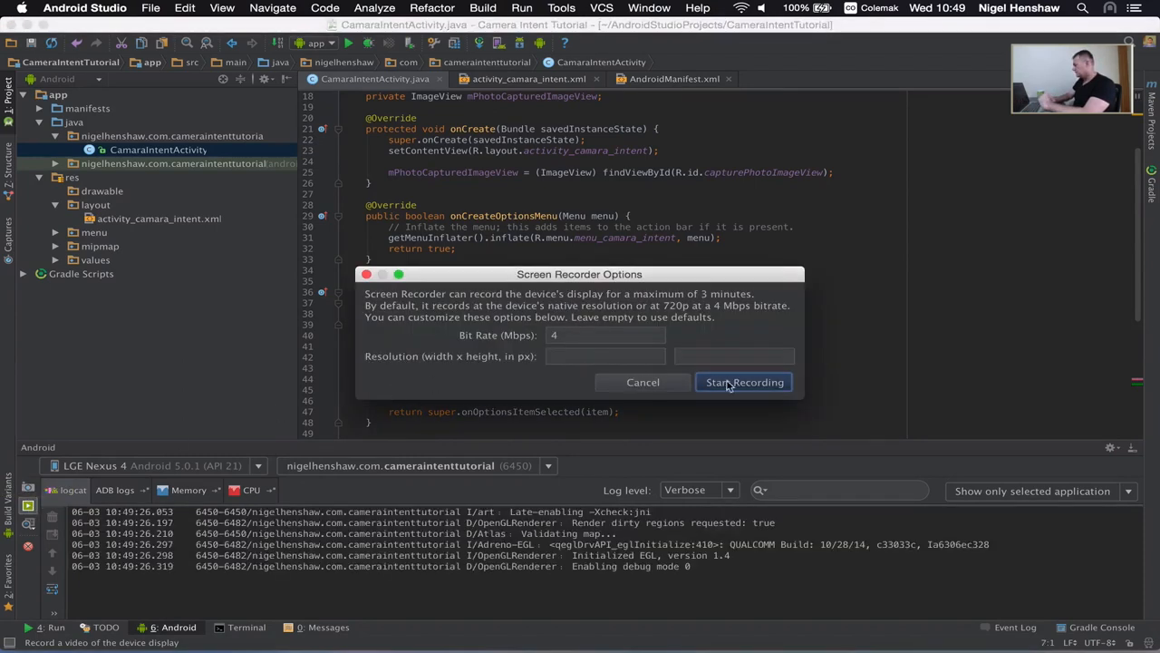
left_click(744, 381)
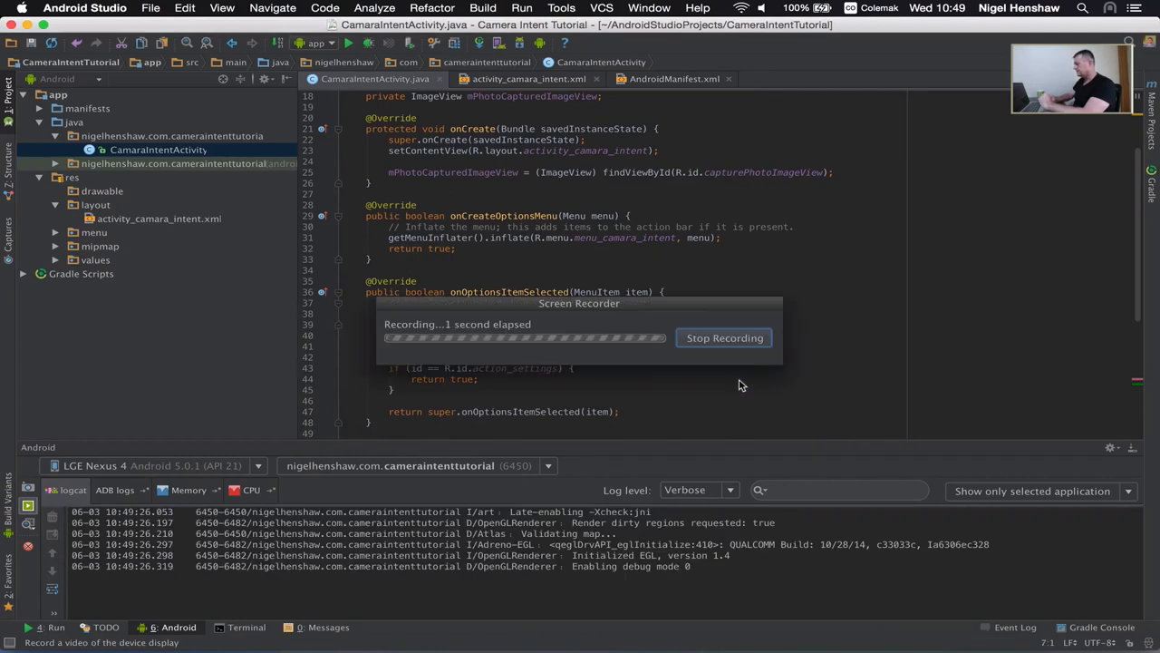
left_click(725, 338)
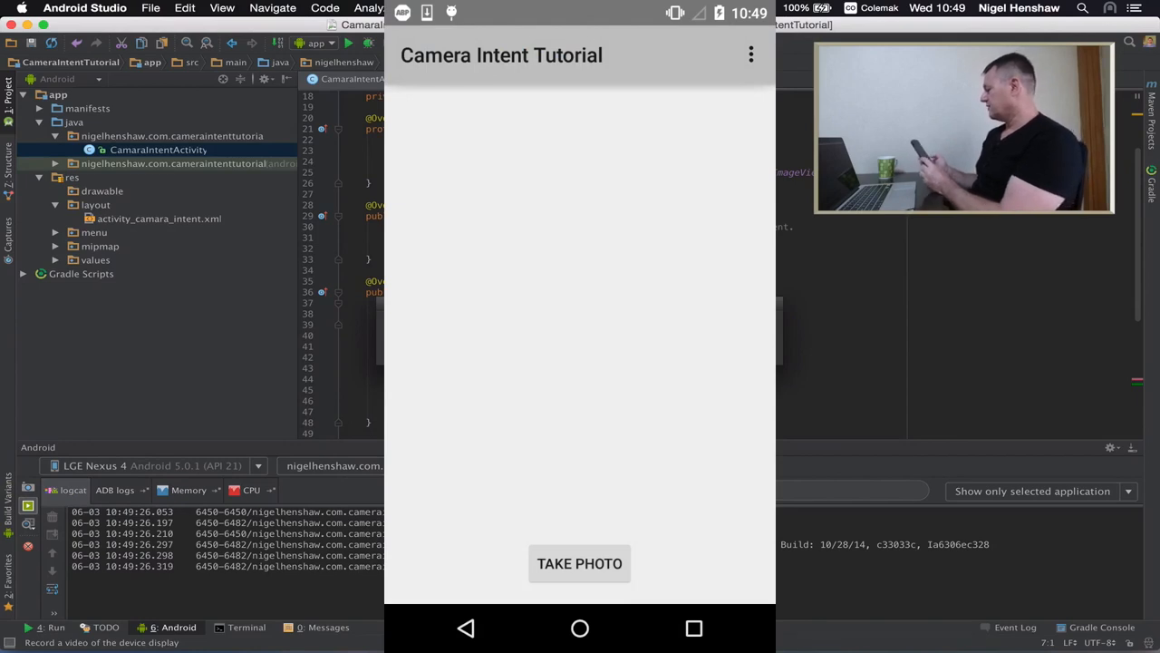
On the phone, take a photo of the mug via Camera (Just Once) and accept it with the check mark
left_click(580, 562)
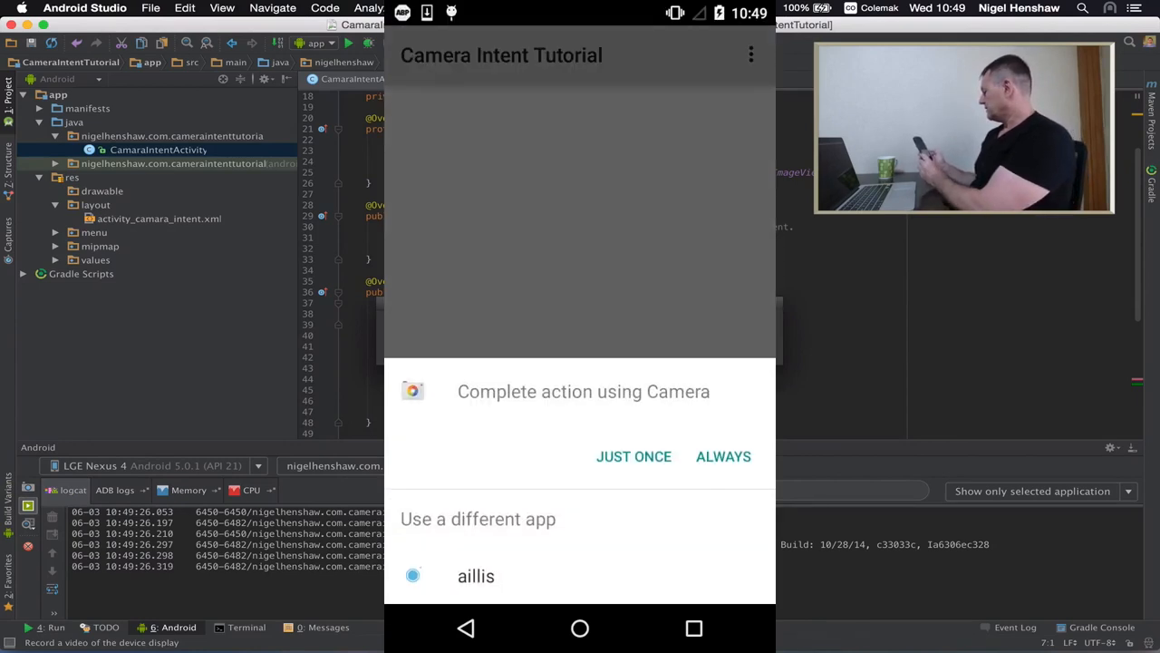
left_click(634, 457)
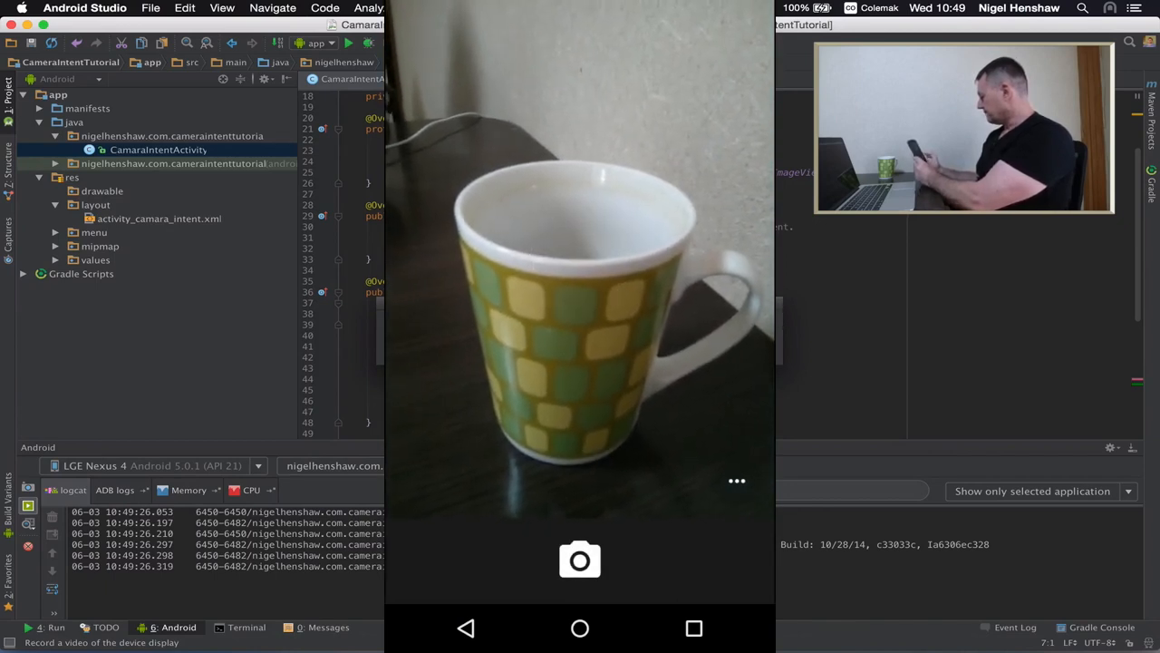
left_click(580, 558)
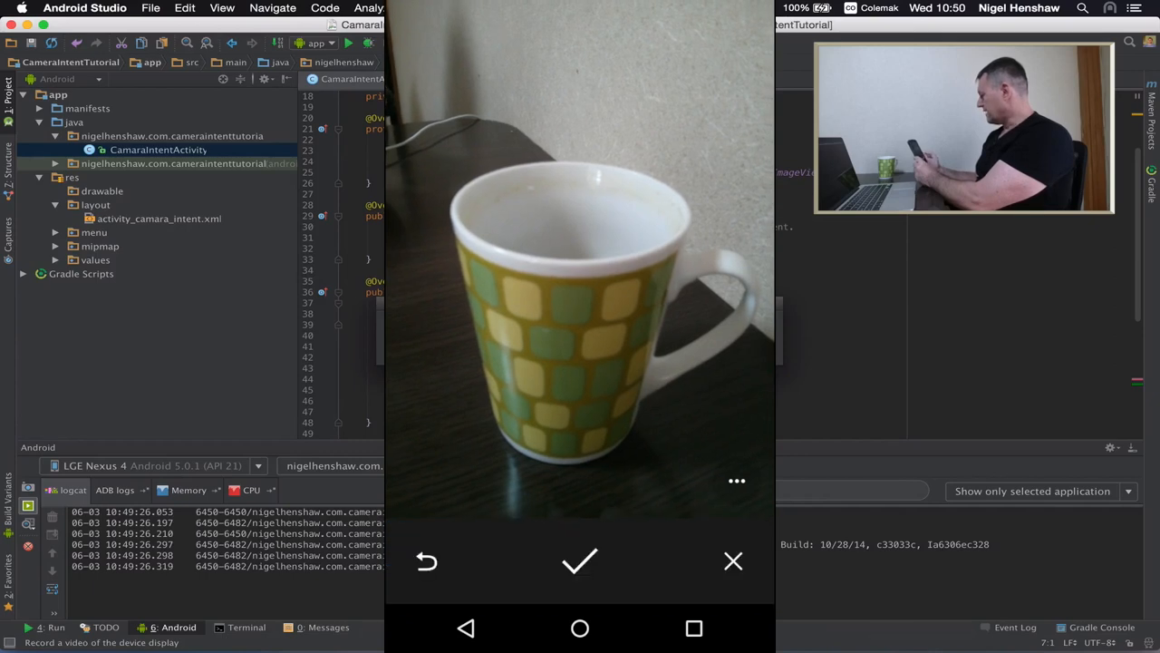
left_click(580, 560)
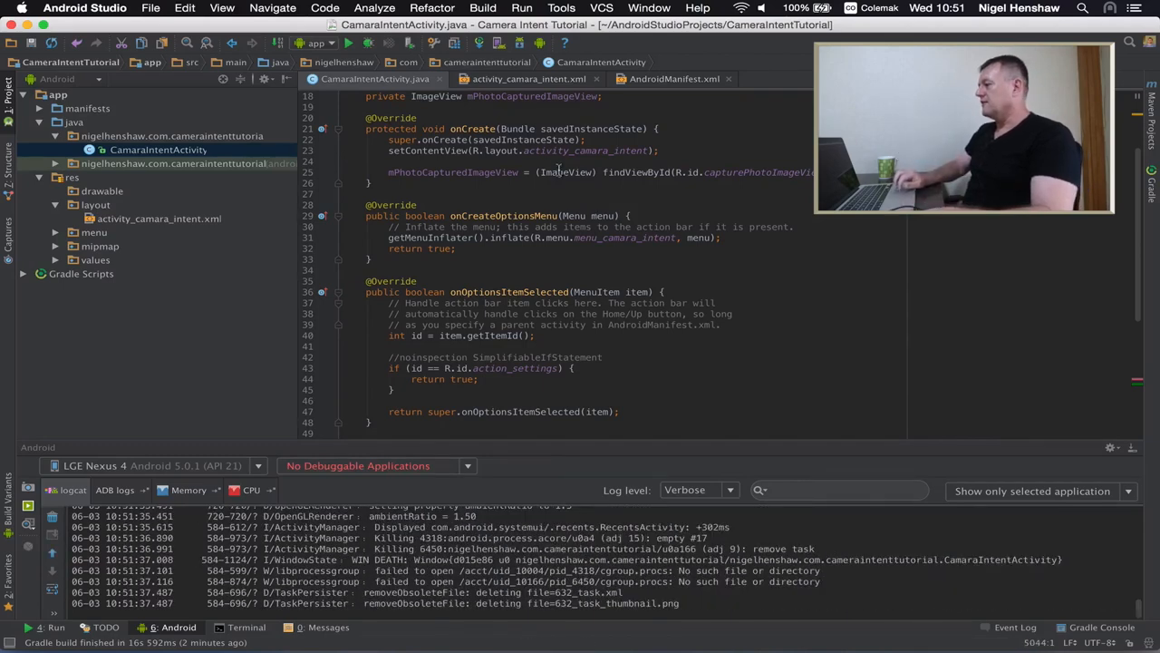
Scroll to onActivityResult with the line-57 breakpoint and start a Debug 'app' build
scroll("down", 3)
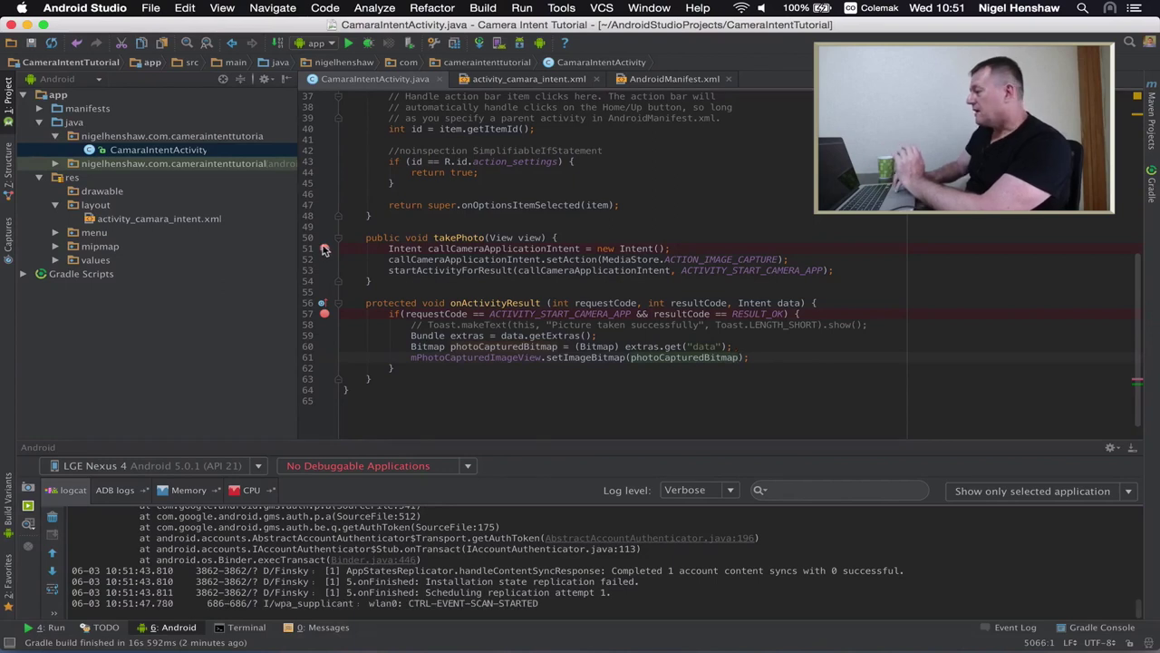
mouse_move(324, 249)
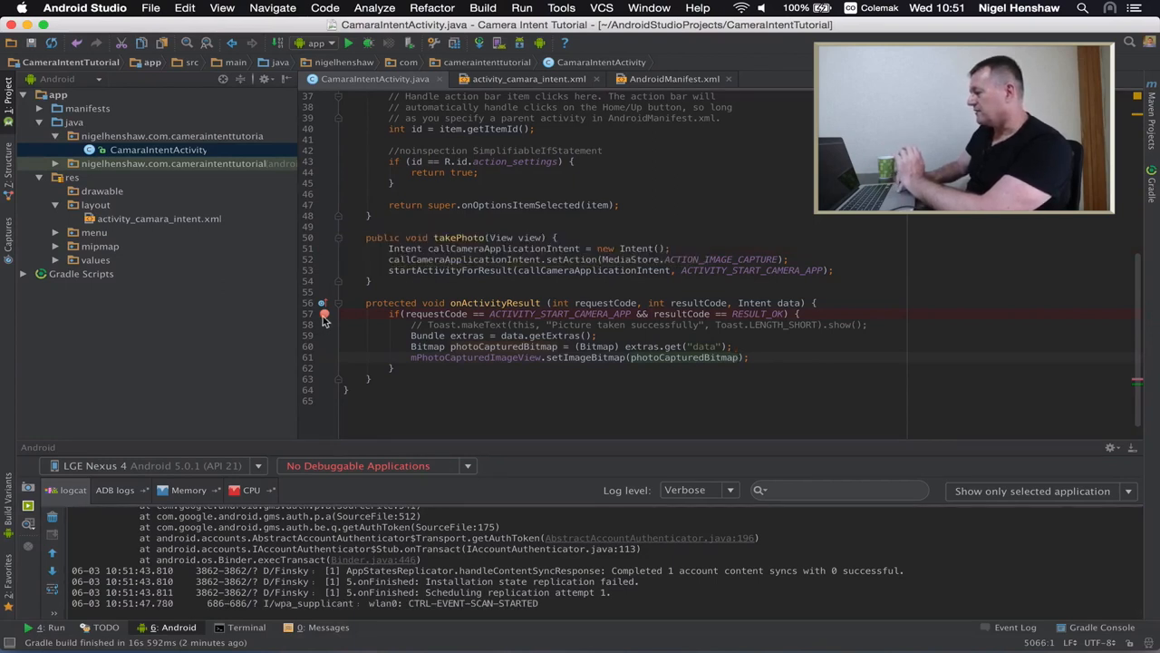
mouse_move(322, 313)
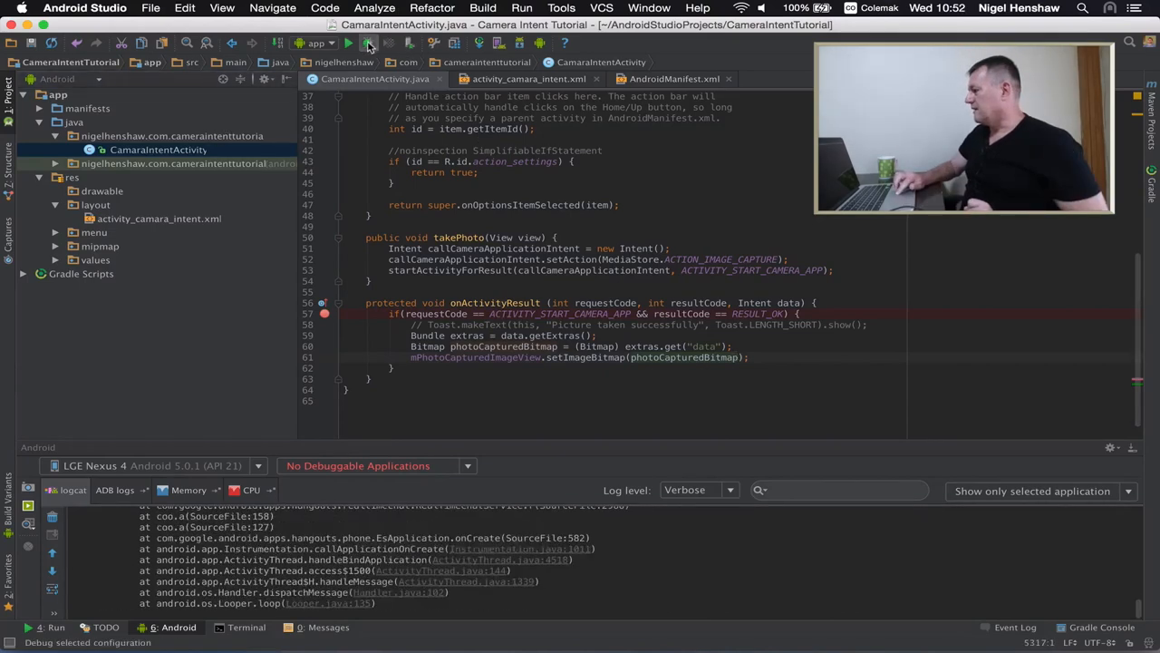
left_click(350, 43)
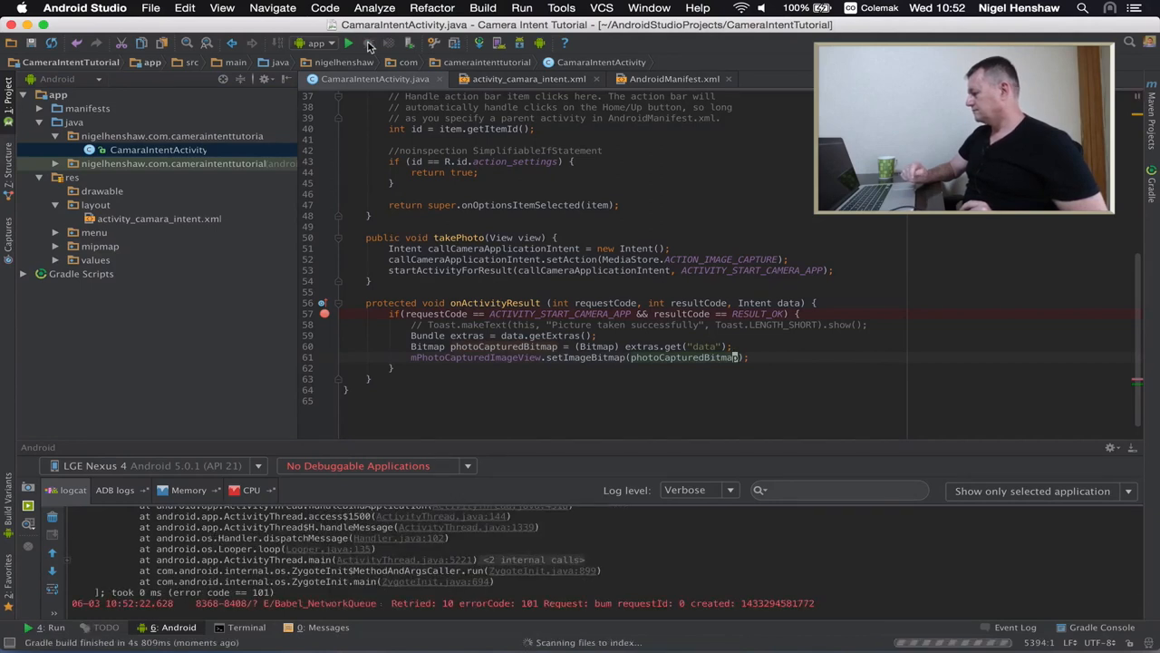
Debug on the Nexus 4 and take a photo so execution pauses at onActivityResult with resultCode -1
left_click(348, 44)
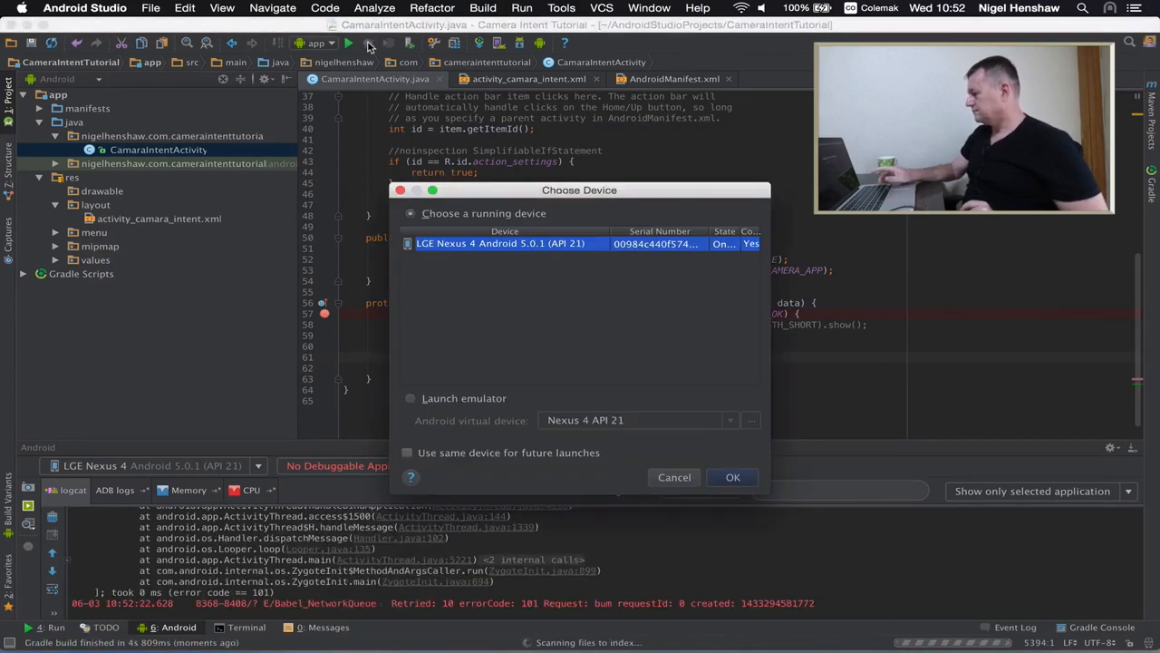
left_click(733, 477)
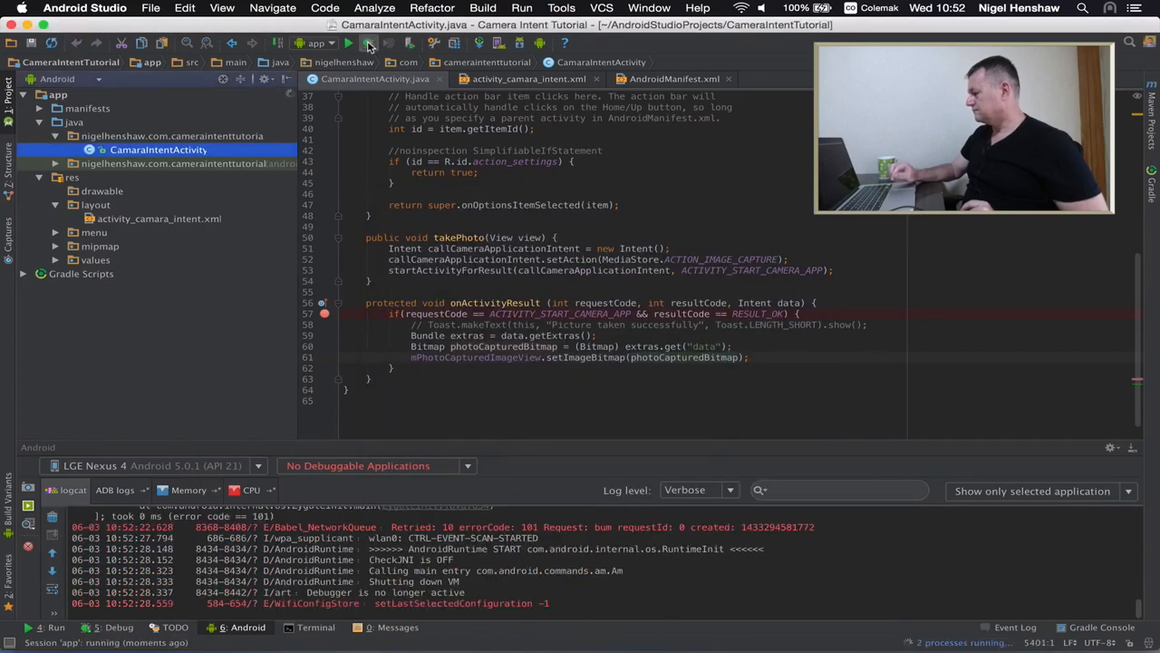
left_click(350, 43)
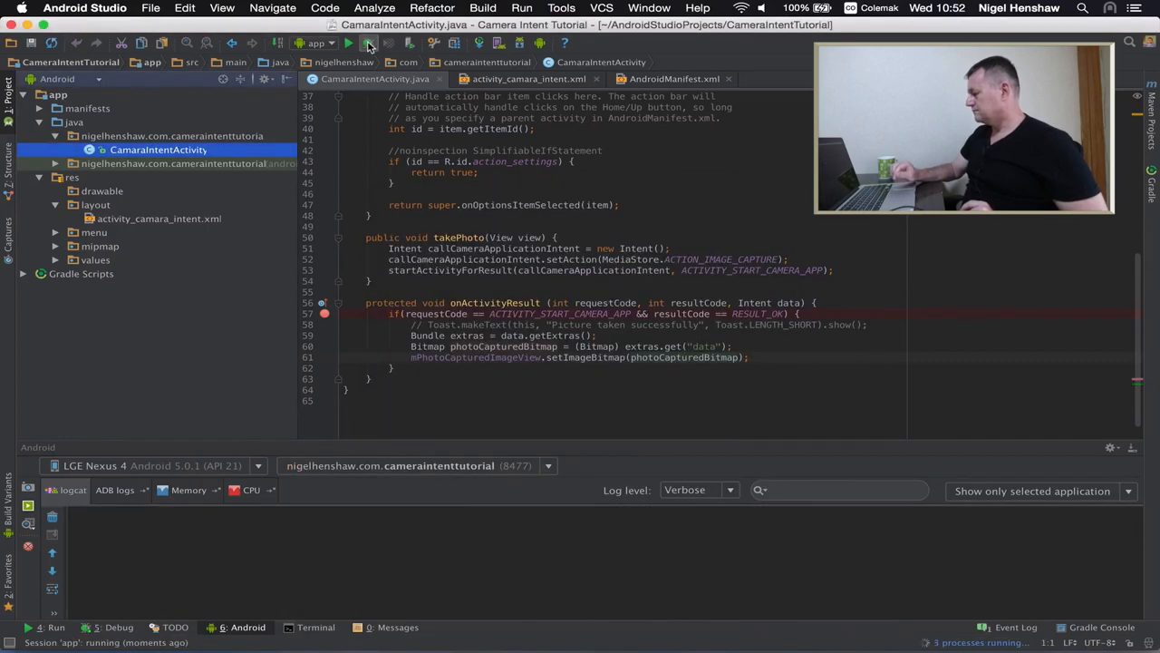
left_click(366, 43)
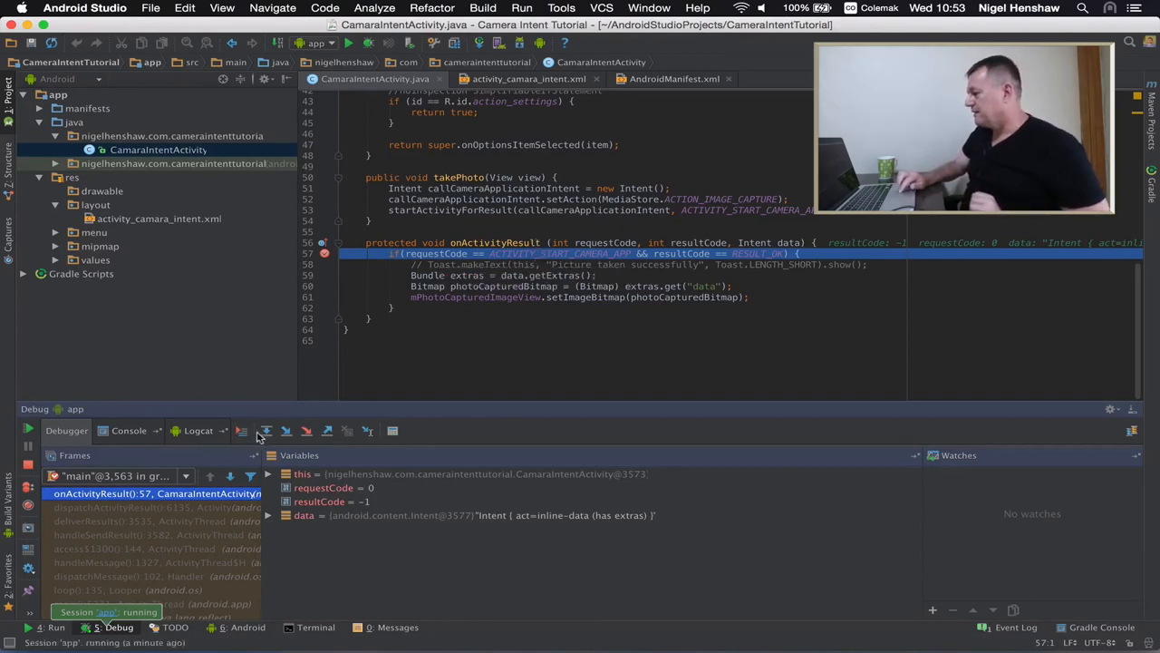
Step over to the Bitmap line, confirm the extras Bundle is populated, then resume the app
left_click(264, 429)
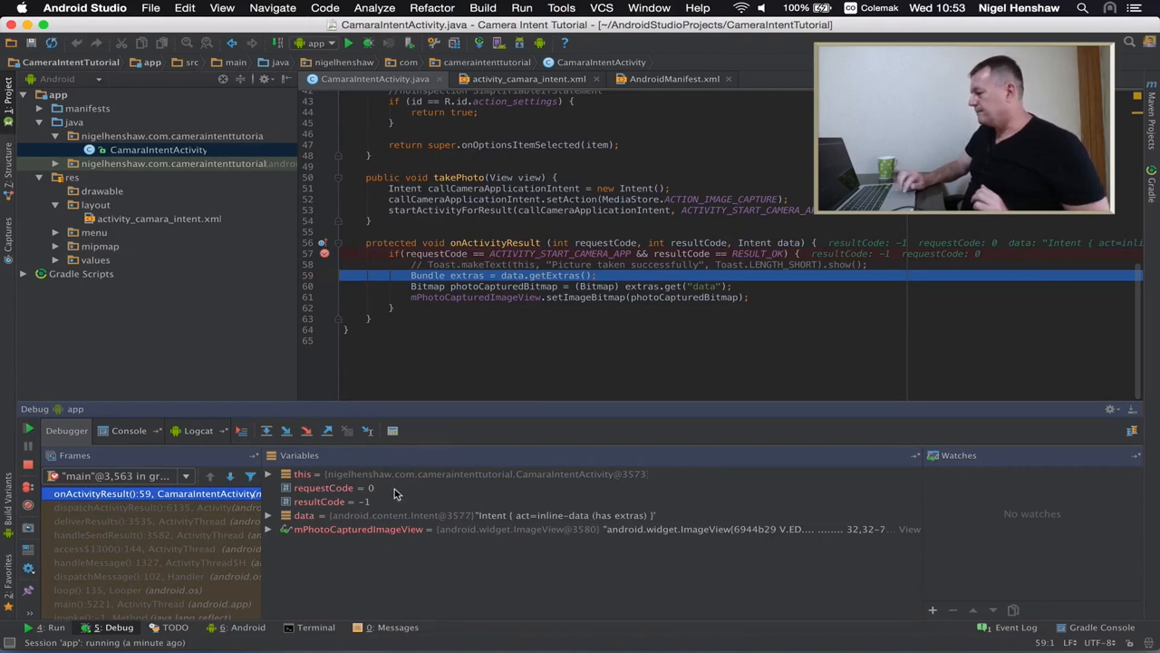
left_click(265, 432)
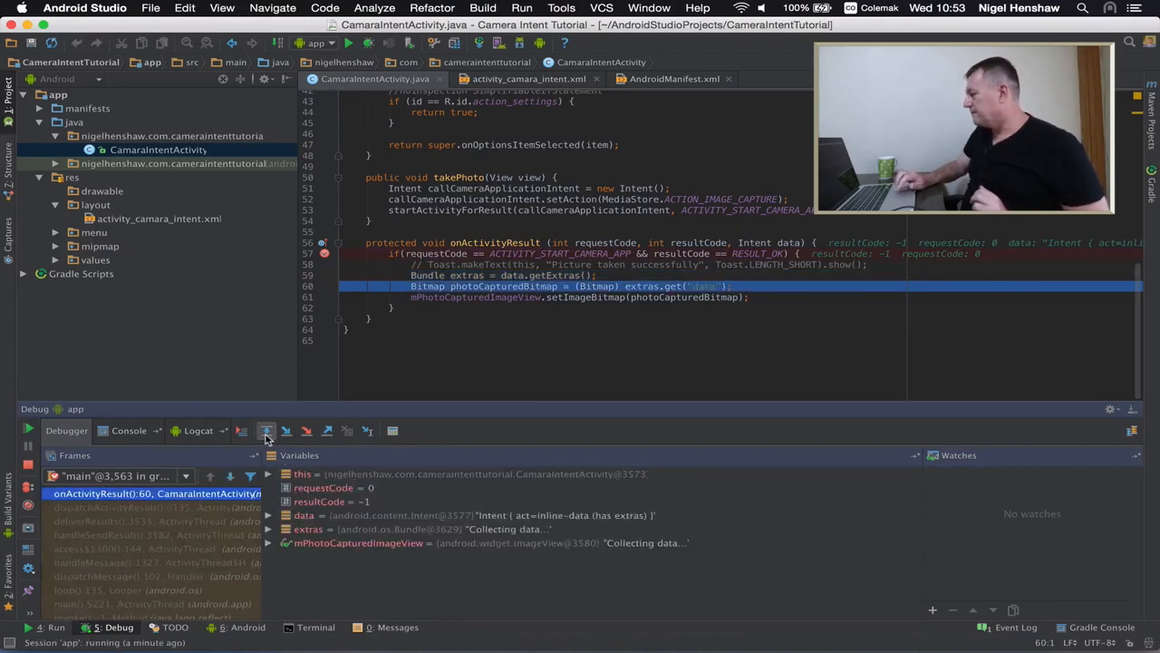
left_click(264, 432)
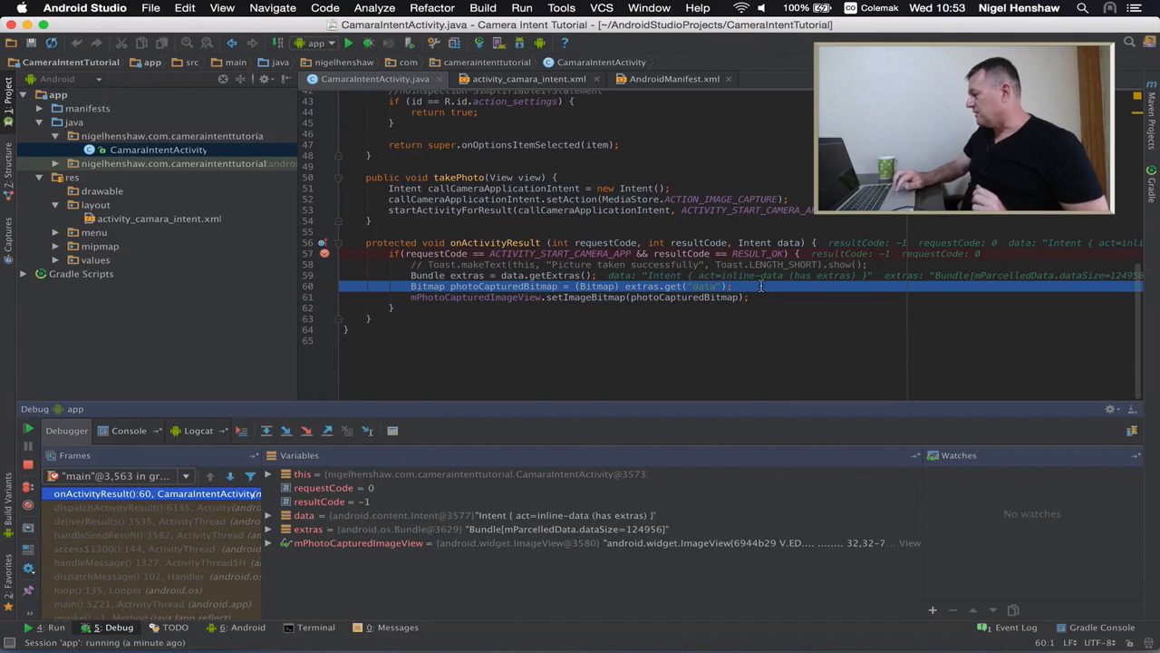
left_click(268, 432)
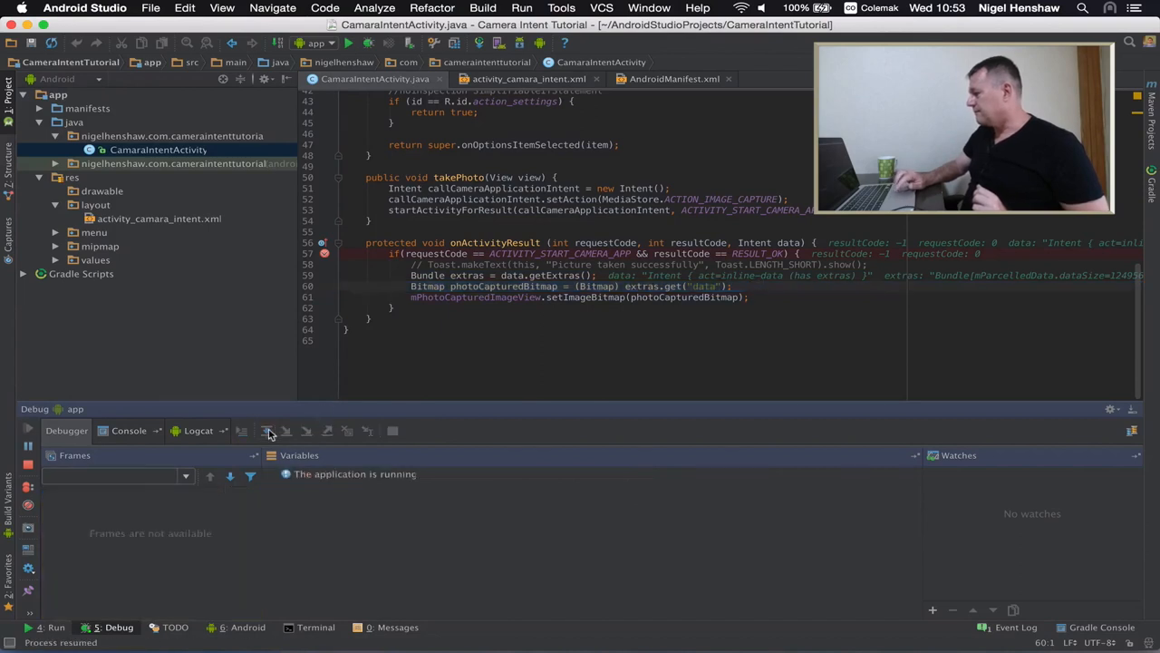
left_click(267, 430)
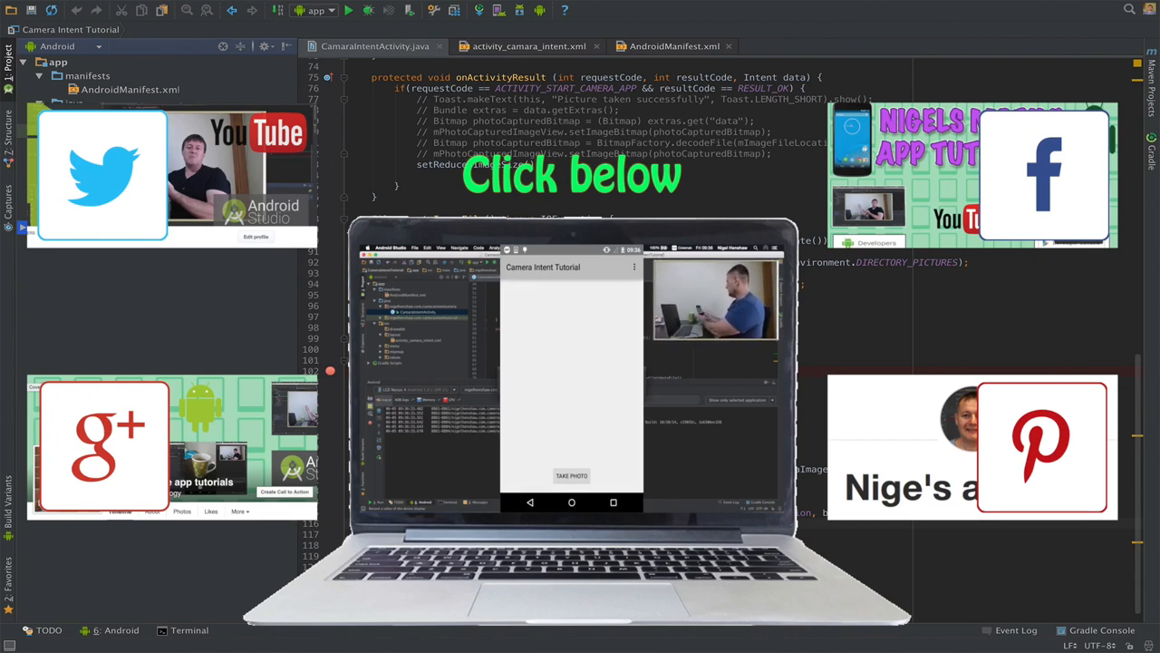
Take another mug photo with Camera and accept it so its thumbnail appears in the ImageView
left_click(572, 475)
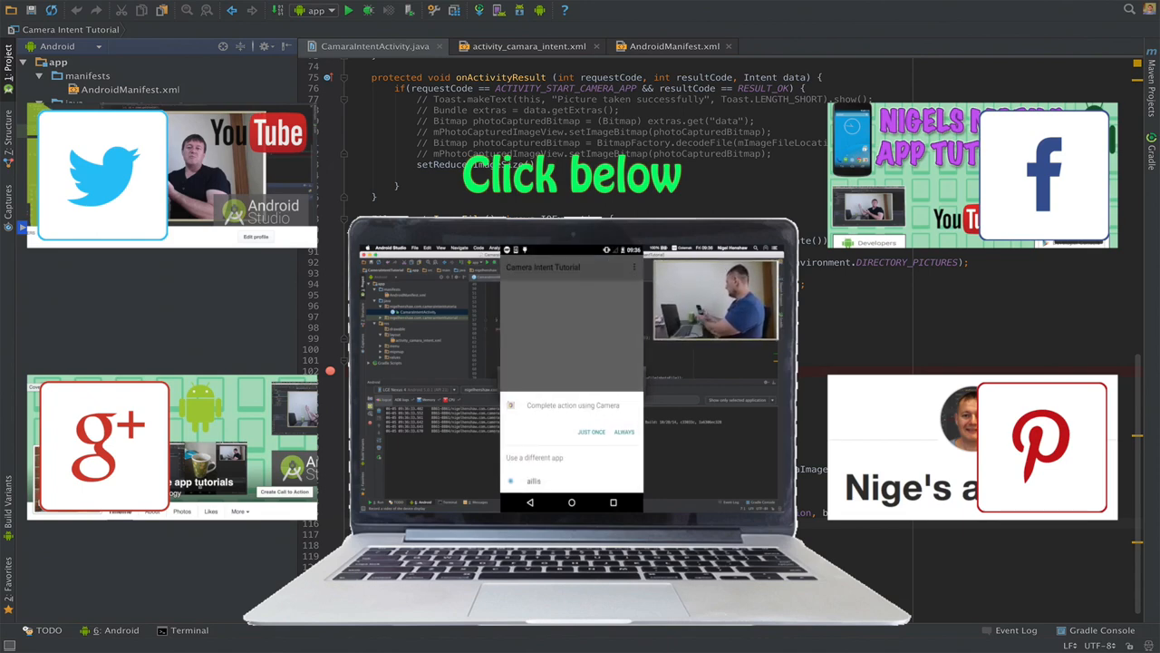
left_click(591, 432)
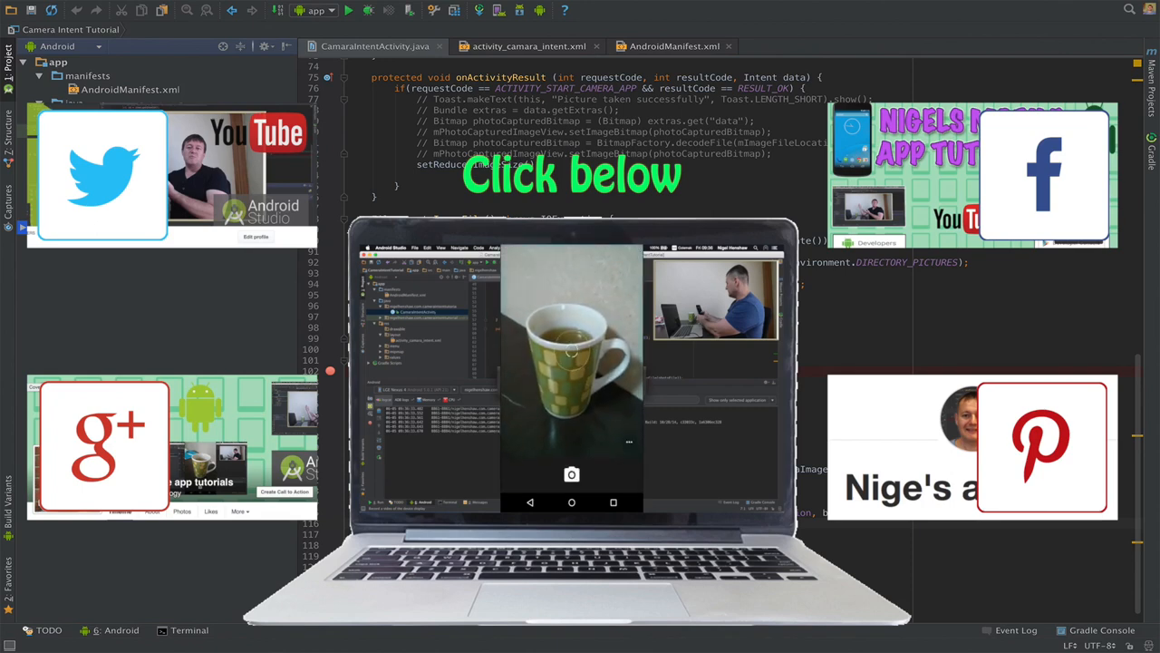
left_click(571, 473)
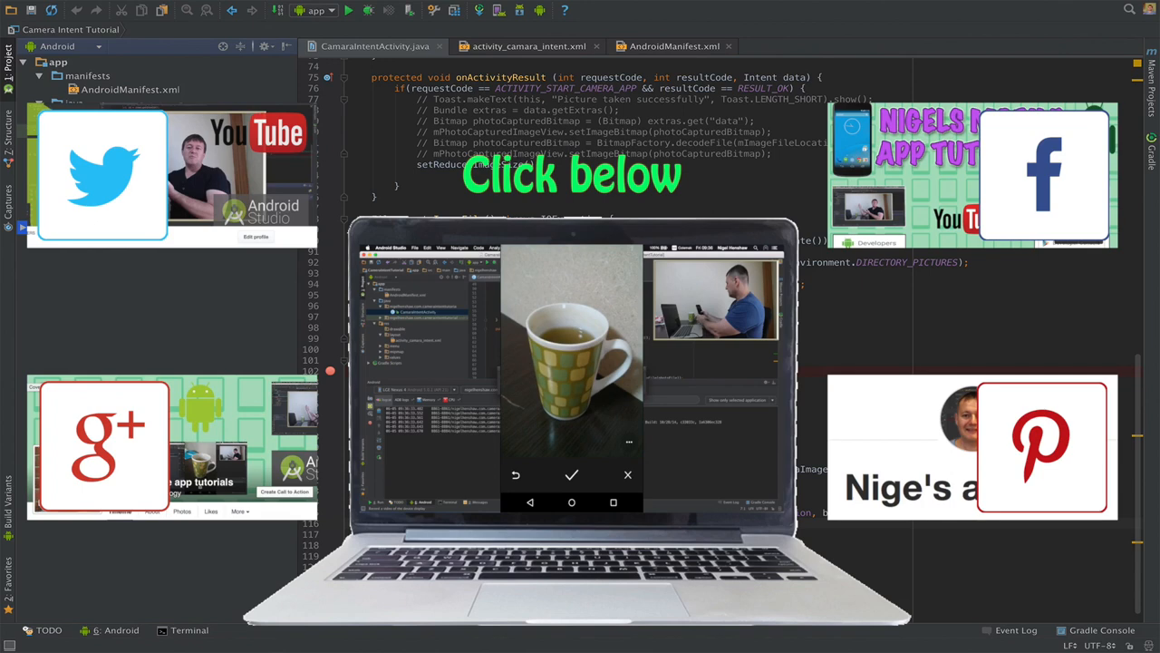
left_click(571, 475)
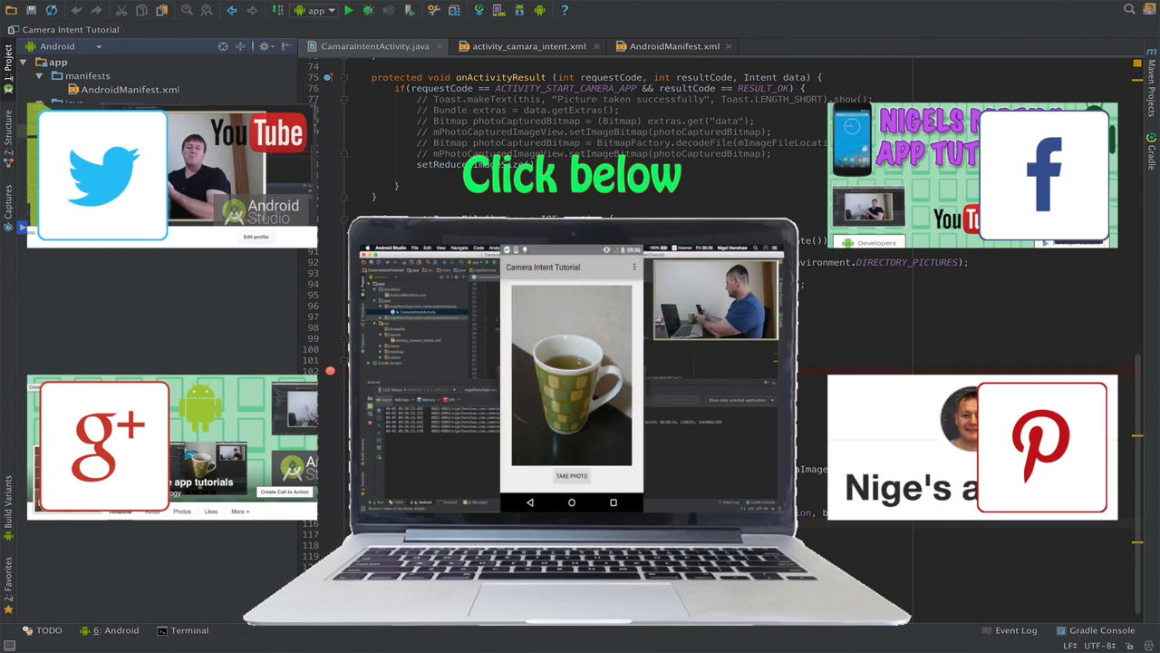